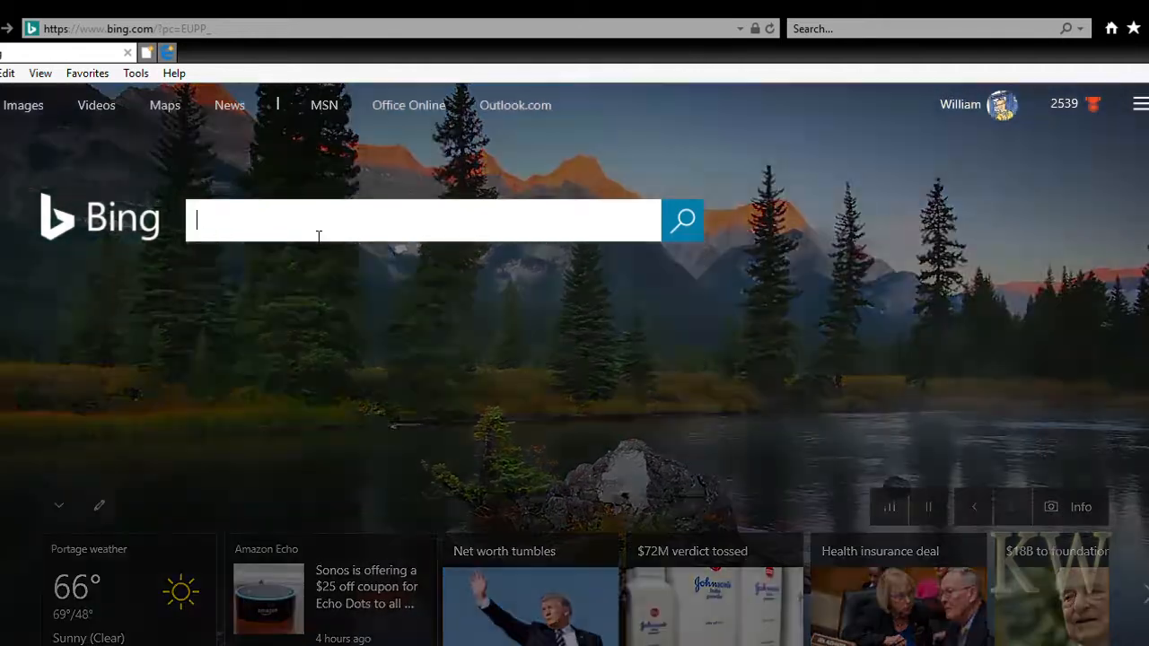
# Search Bing for 'bleachbit portable' using the suggested query
pyautogui.write('bleachbit por')
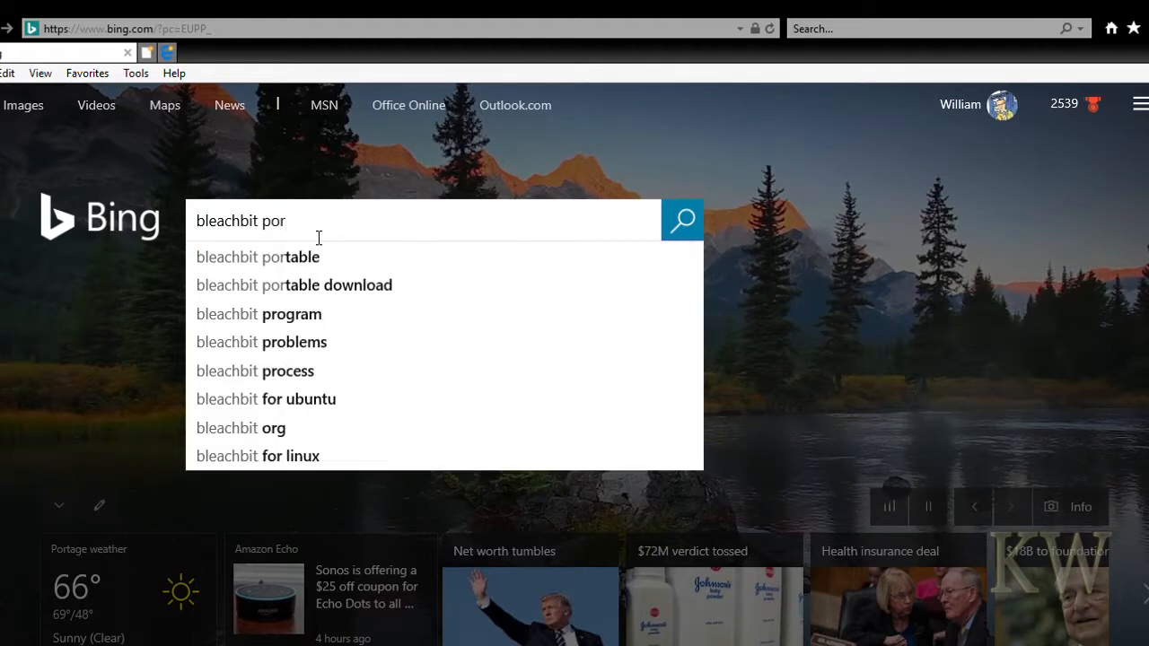
pyautogui.click(256, 257)
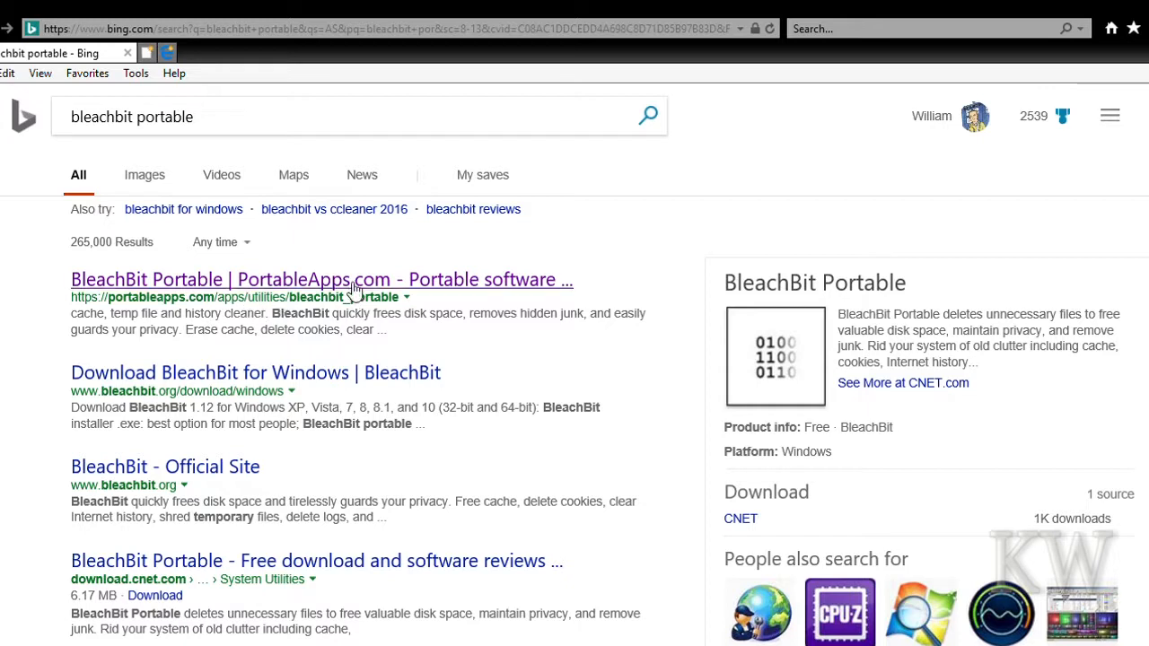
# Save the BleachBitPortable_1.12.paf.exe installer from the PortableApps/SourceForge result
pyautogui.click(321, 280)
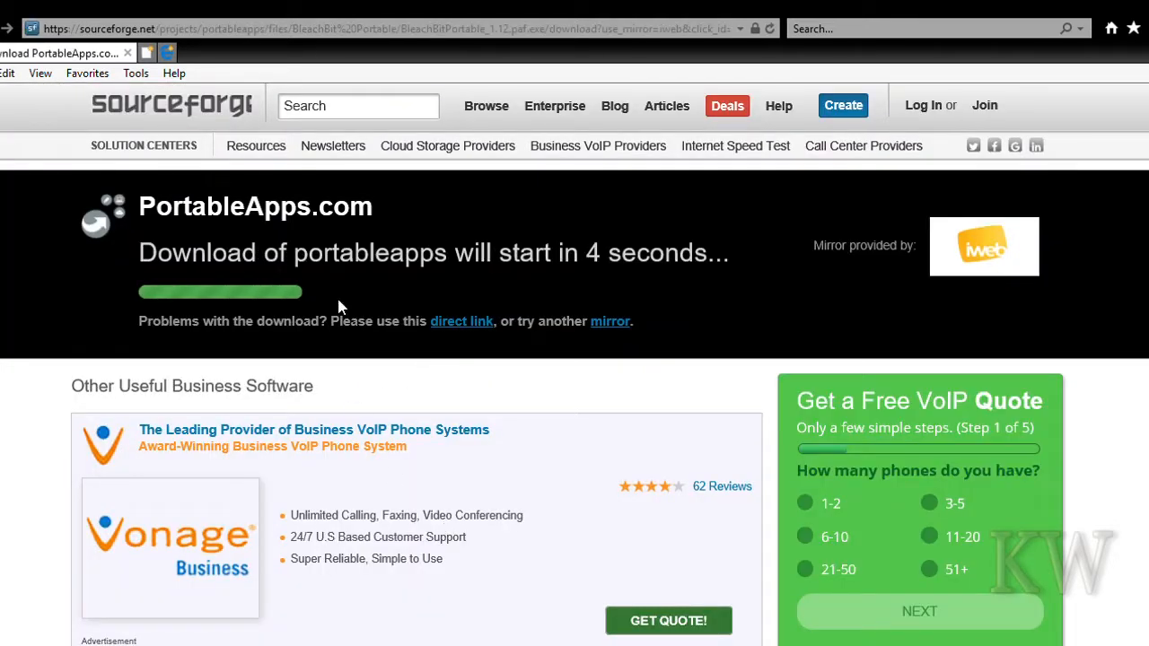
pyautogui.moveTo(551, 385)
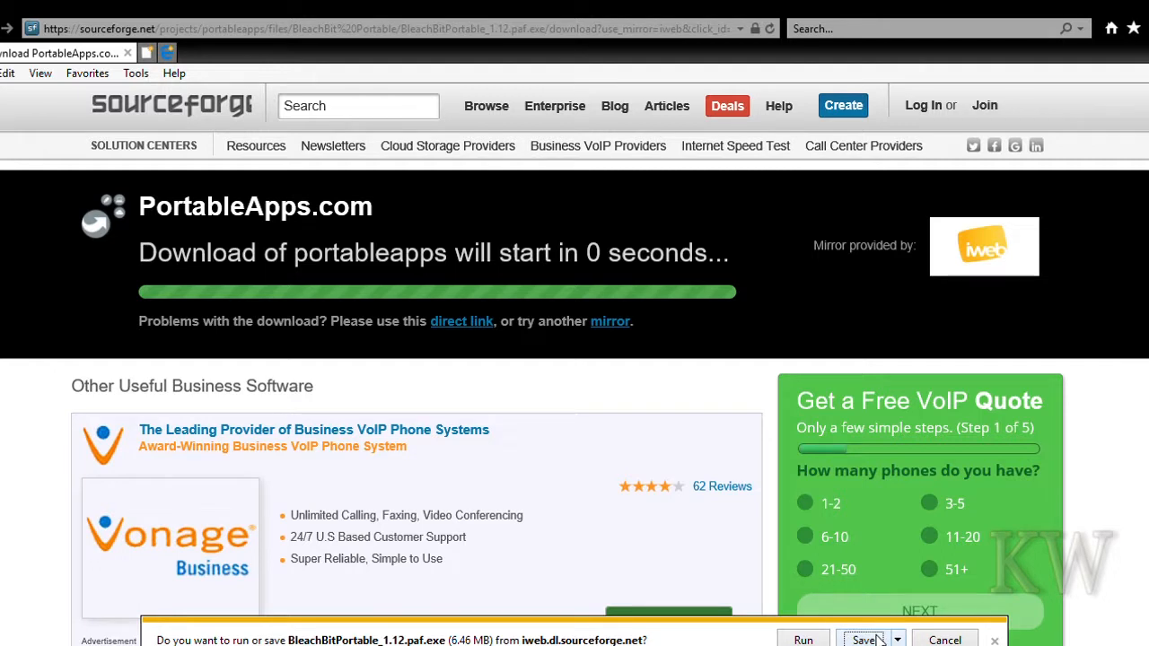
pyautogui.click(863, 639)
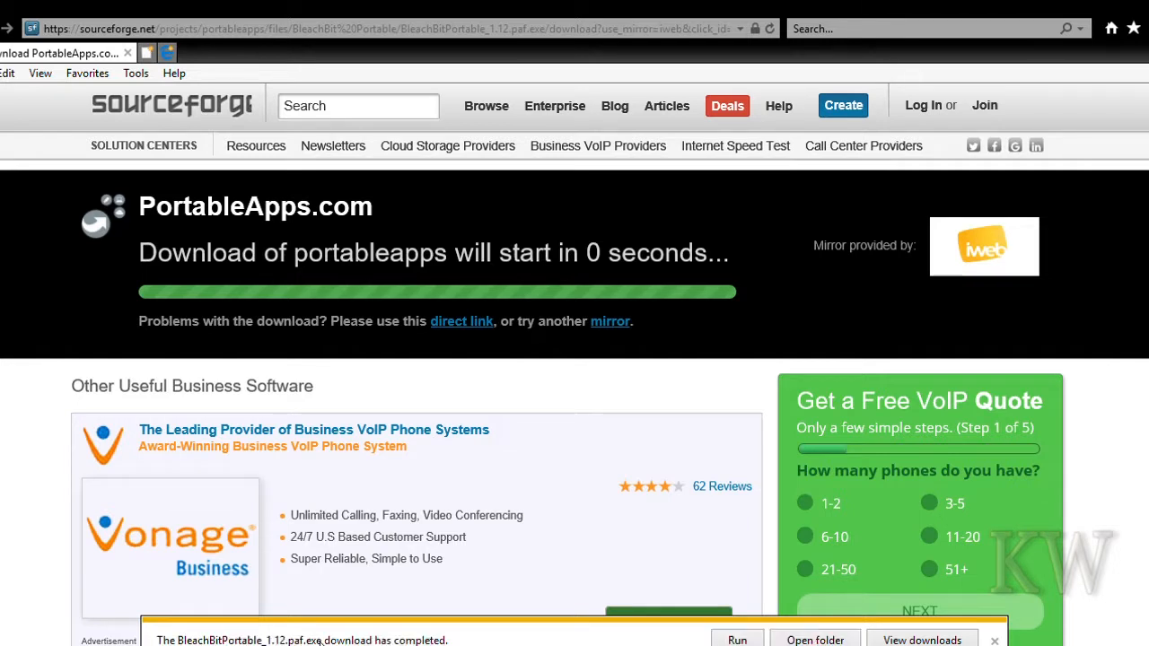
pyautogui.moveTo(440, 617)
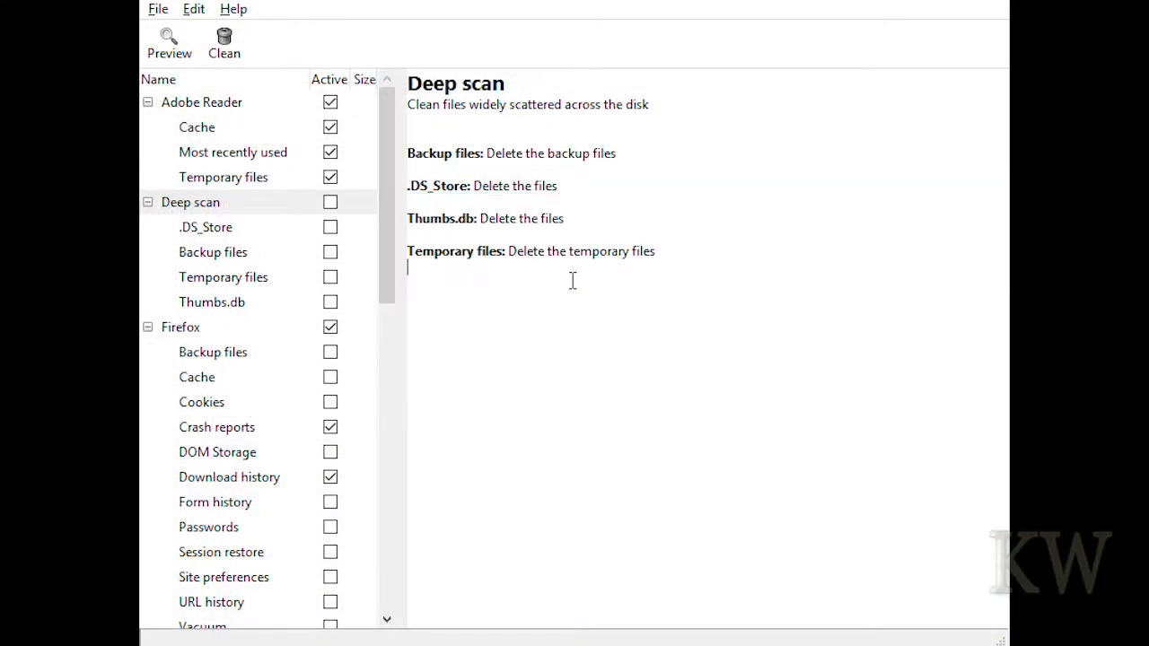
# Scroll through BleachBit Portable's cleaner list to review the available options
pyautogui.scroll(-3)
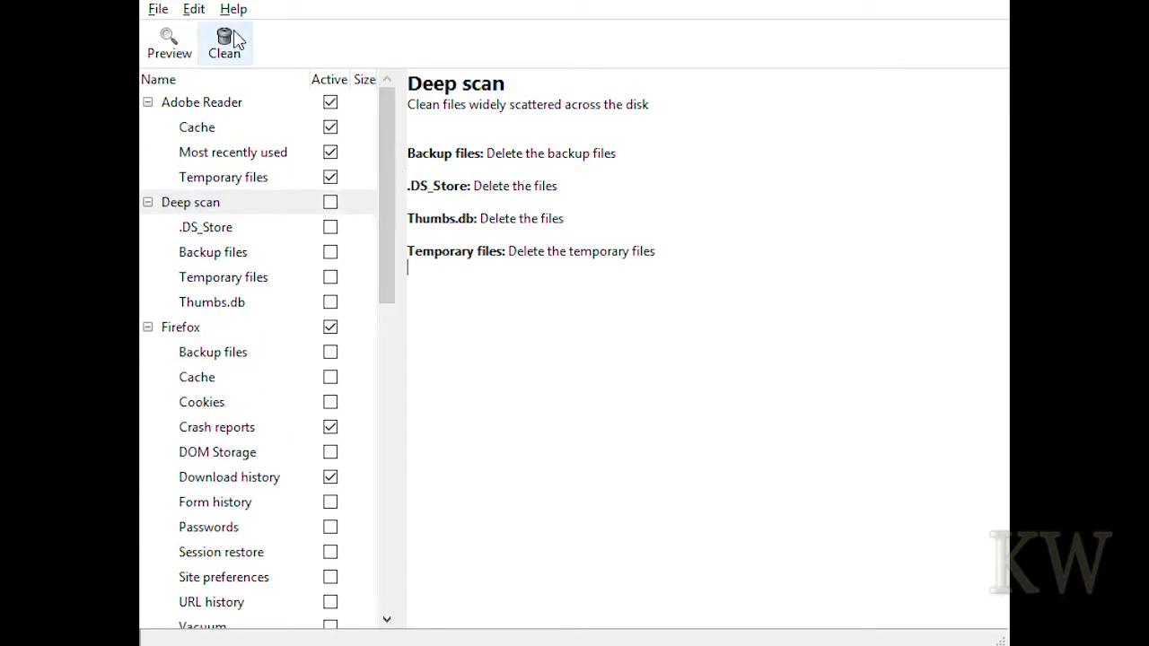
pyautogui.moveTo(405, 185)
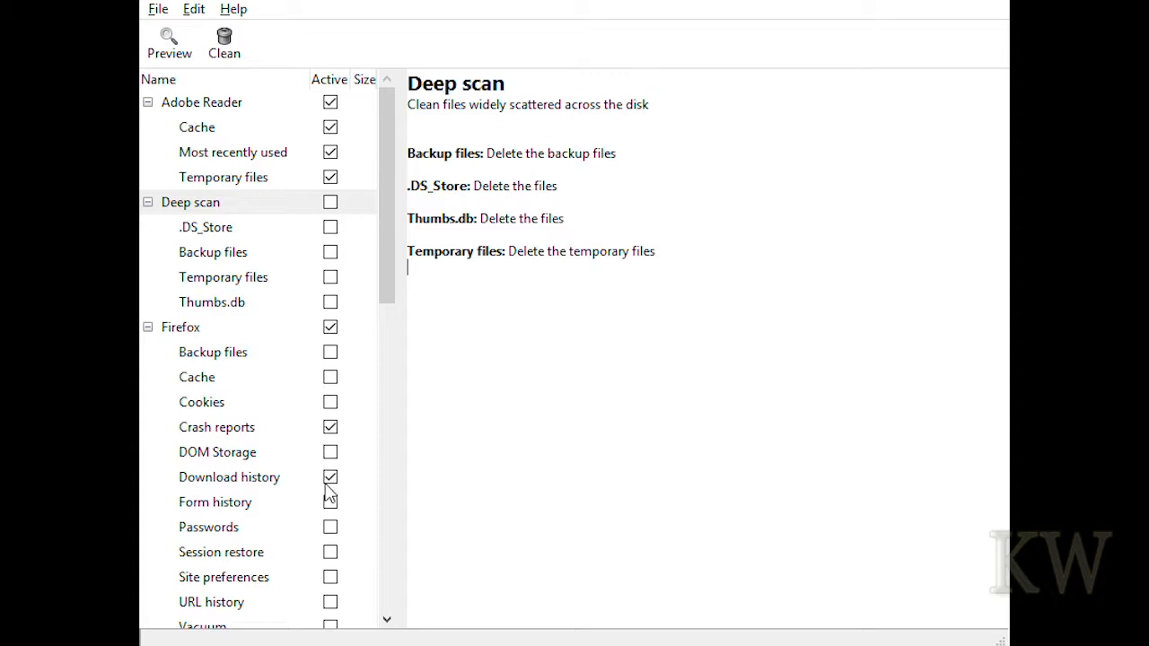
pyautogui.moveTo(334, 553)
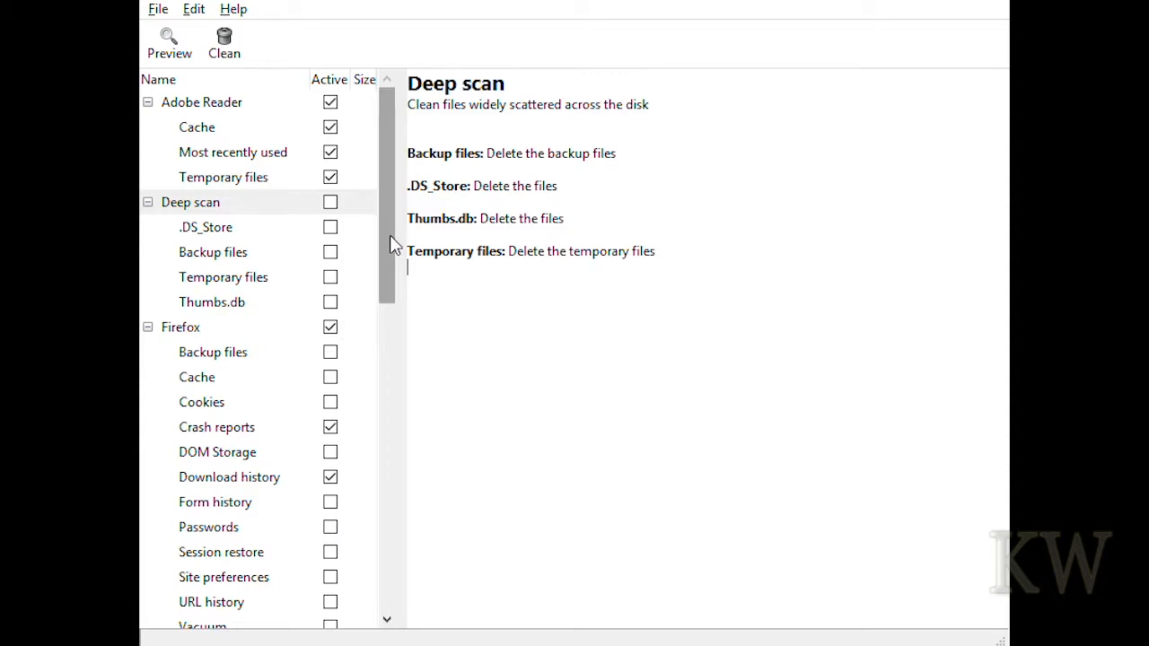
pyautogui.scroll(-3)
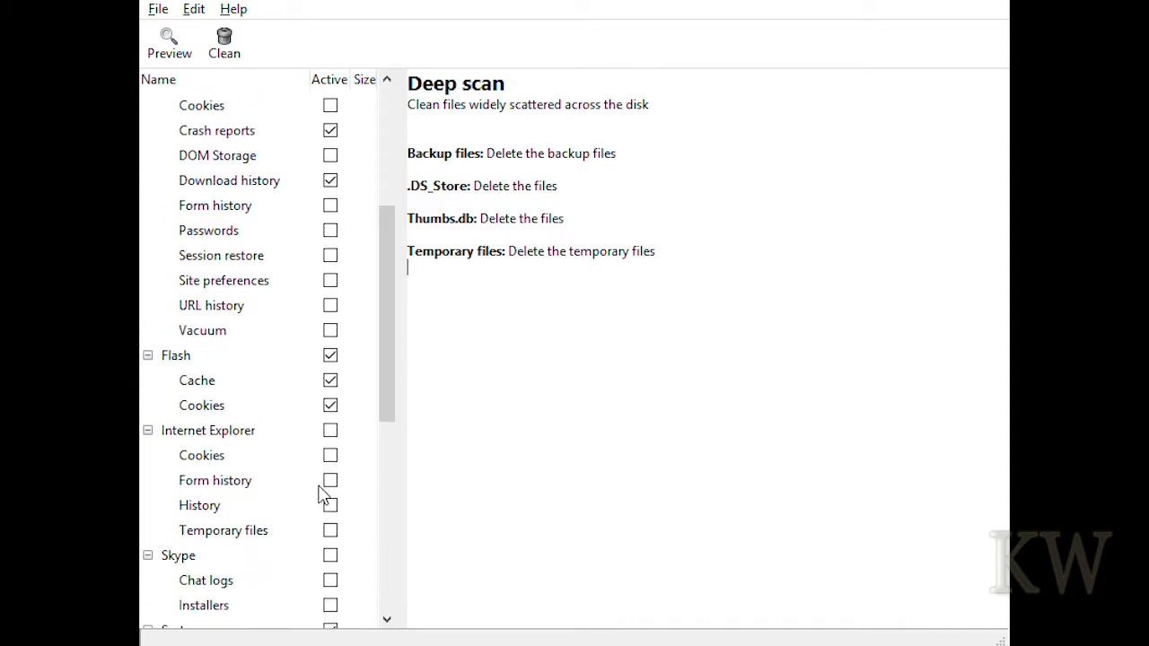
pyautogui.scroll(-3)
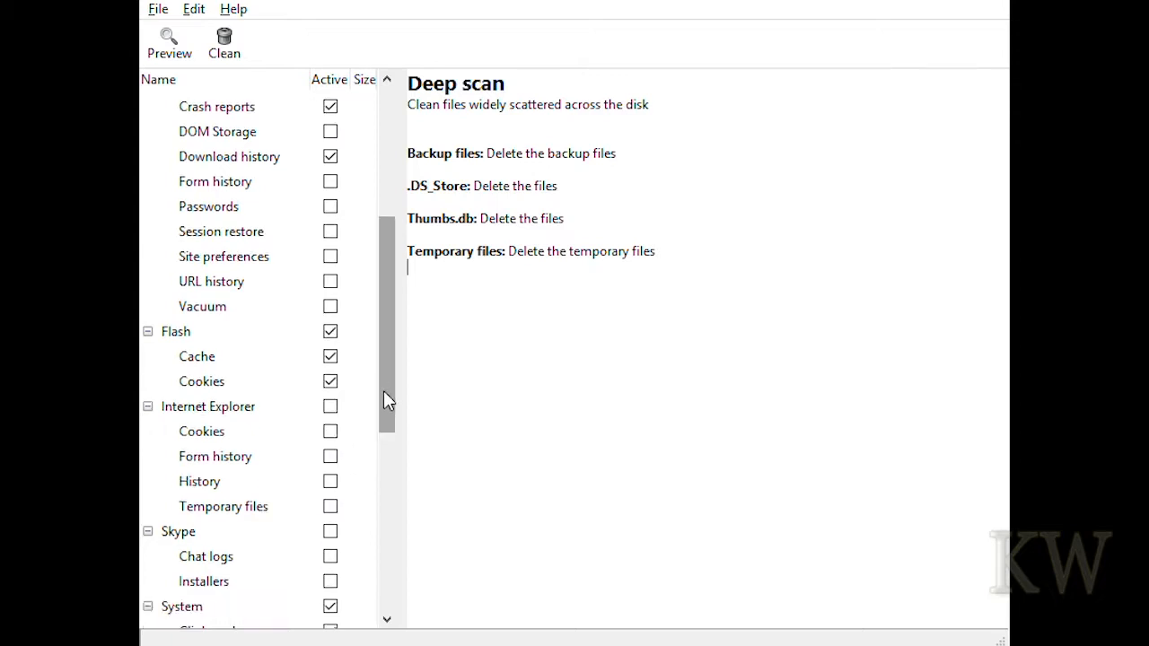
# Tick Internet Explorer's Temporary files, then view the Skype cleaner's description
pyautogui.click(222, 477)
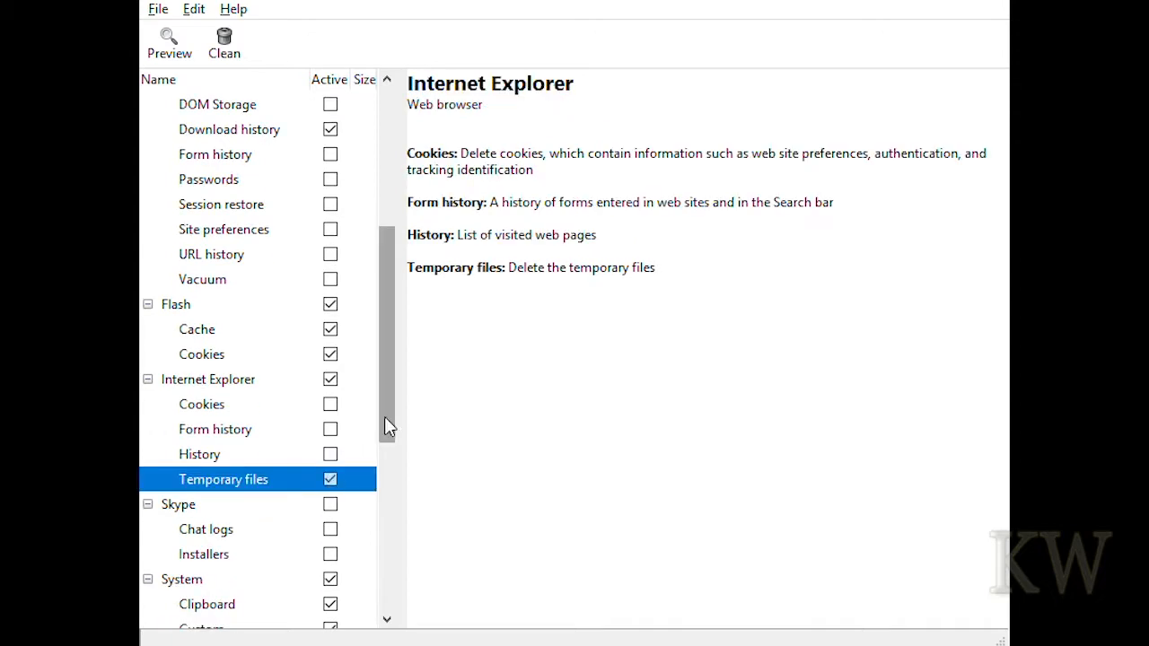
pyautogui.scroll(-3)
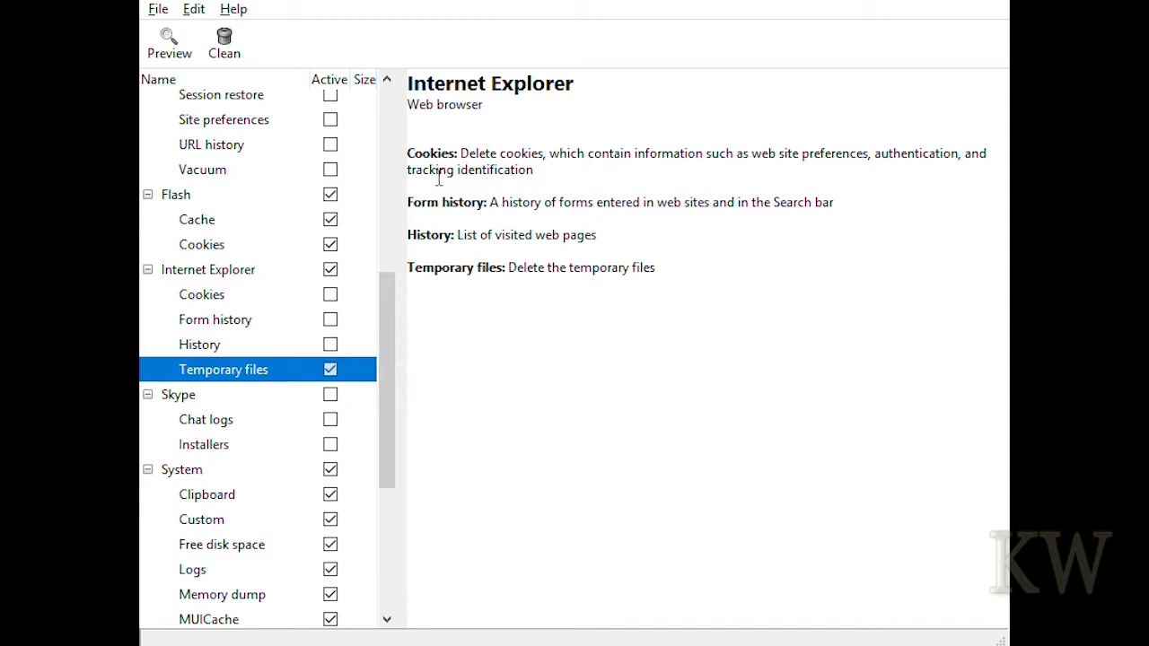
pyautogui.moveTo(560, 214)
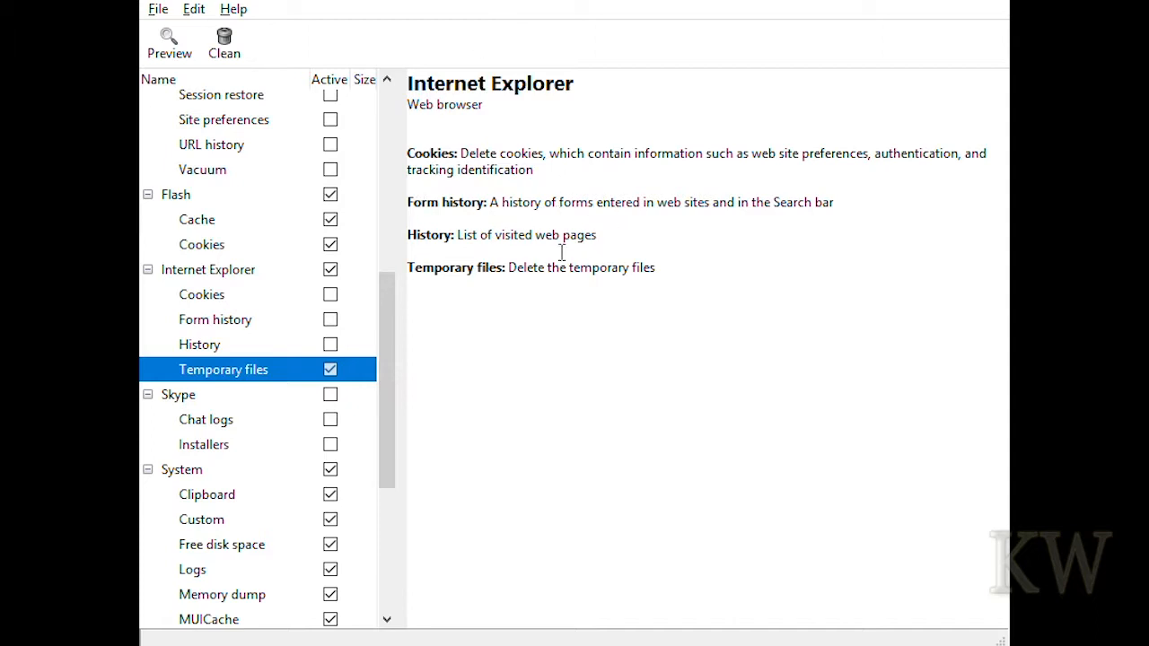
pyautogui.scroll(-3)
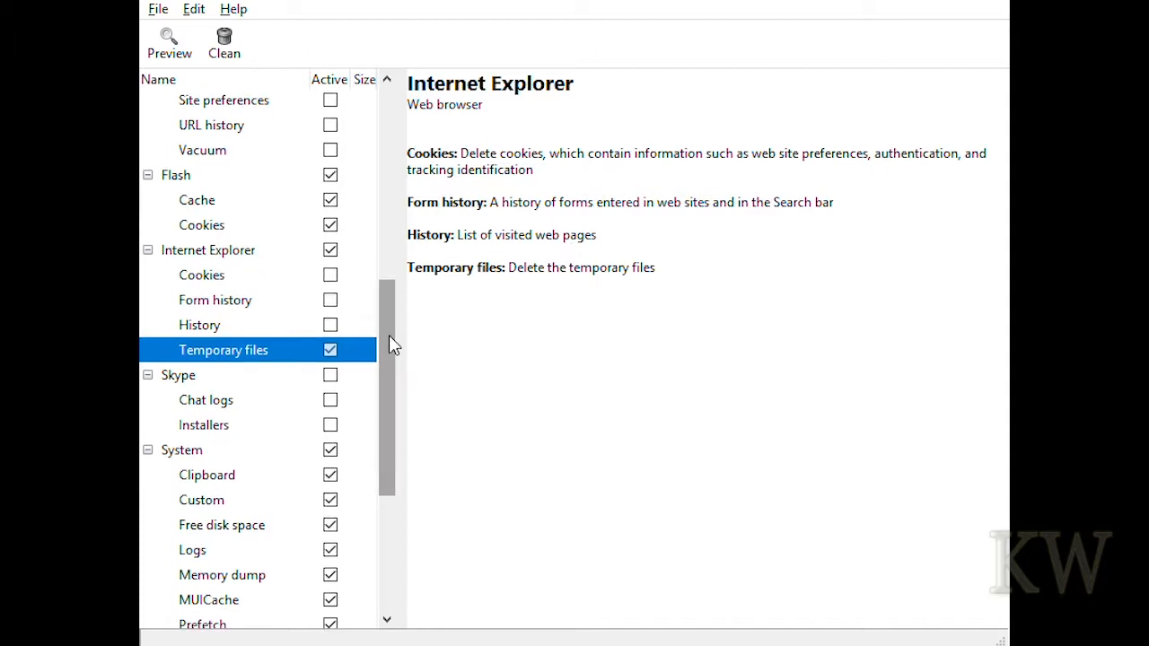
pyautogui.click(180, 375)
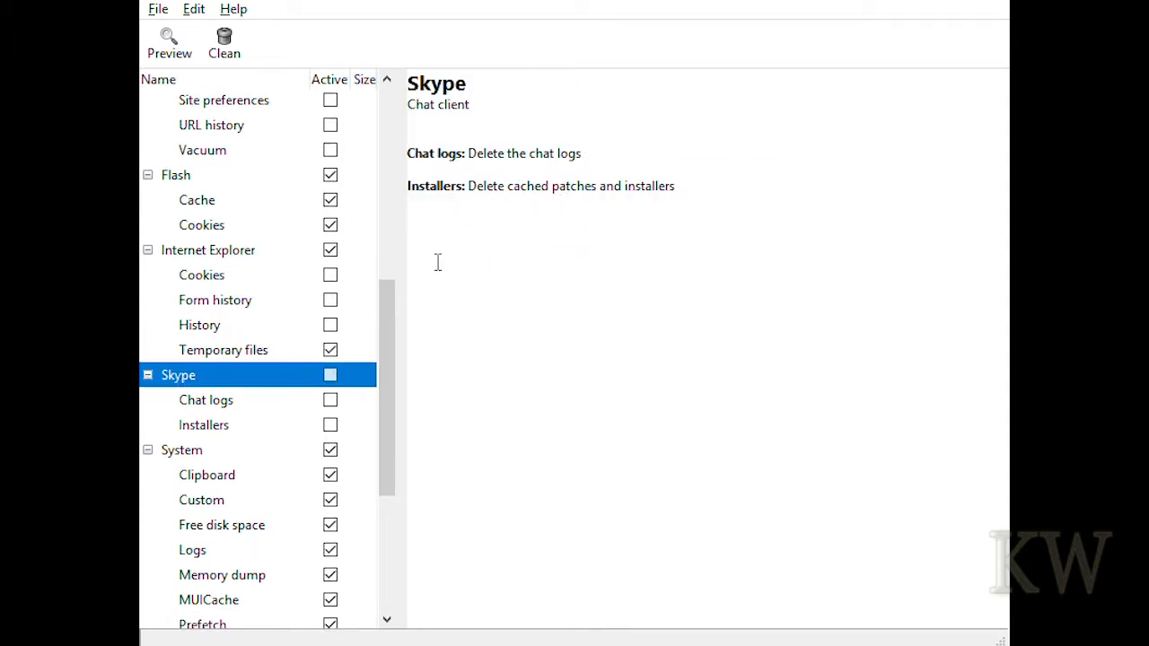
pyautogui.moveTo(359, 174)
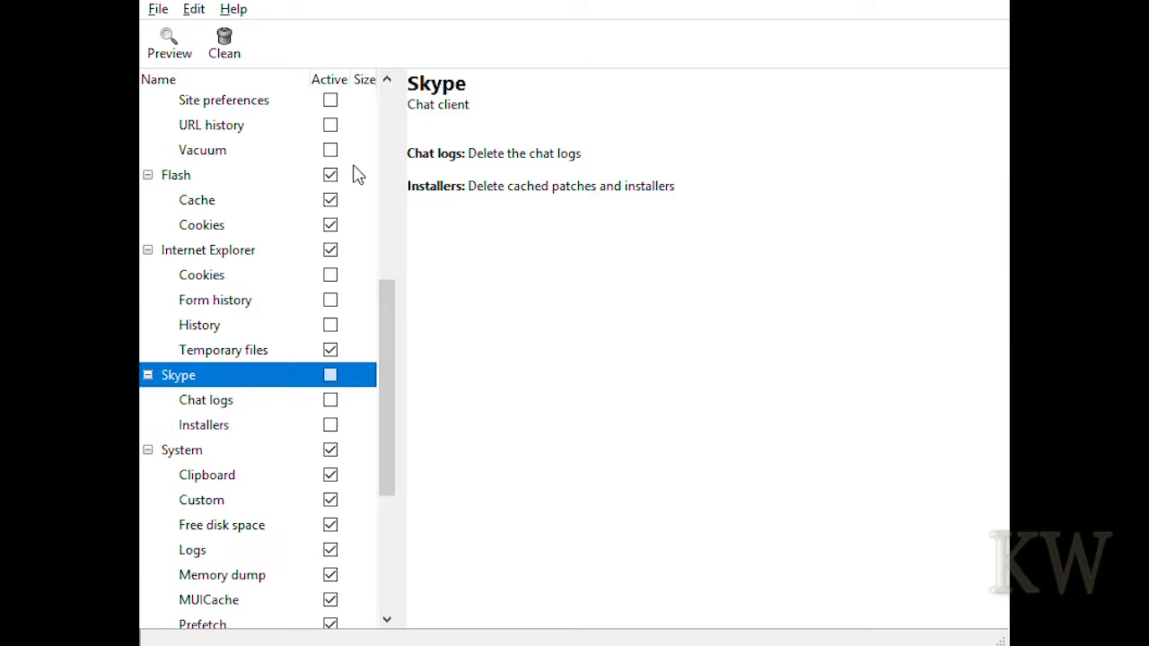
pyautogui.moveTo(241, 351)
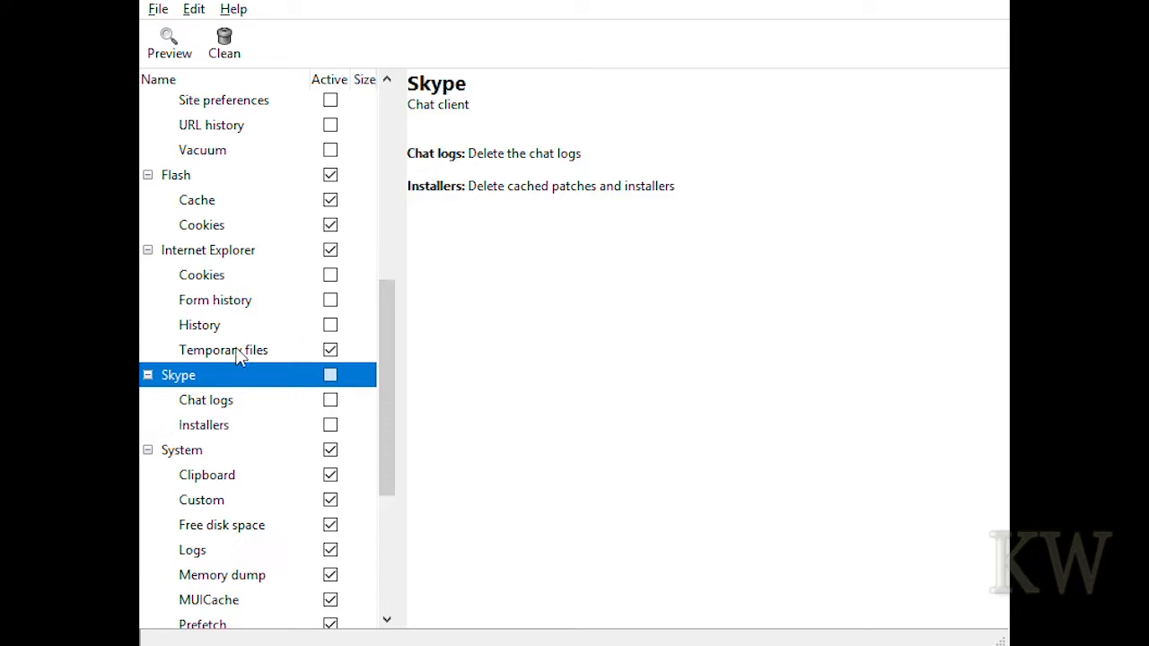
pyautogui.scroll(-3)
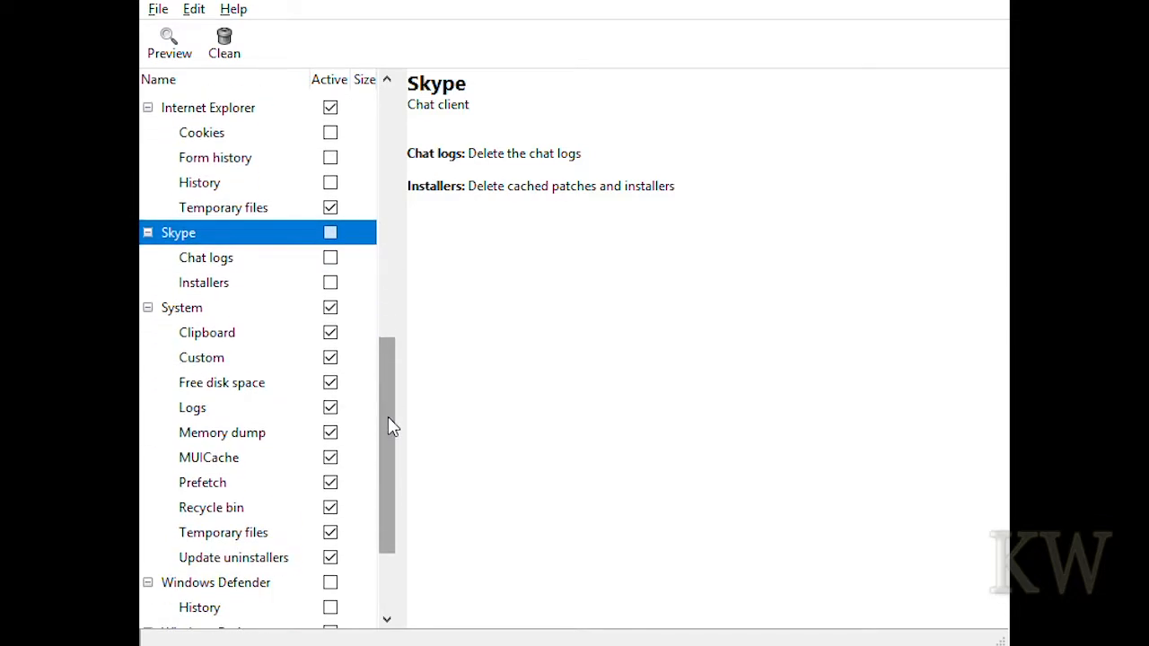
pyautogui.moveTo(290, 359)
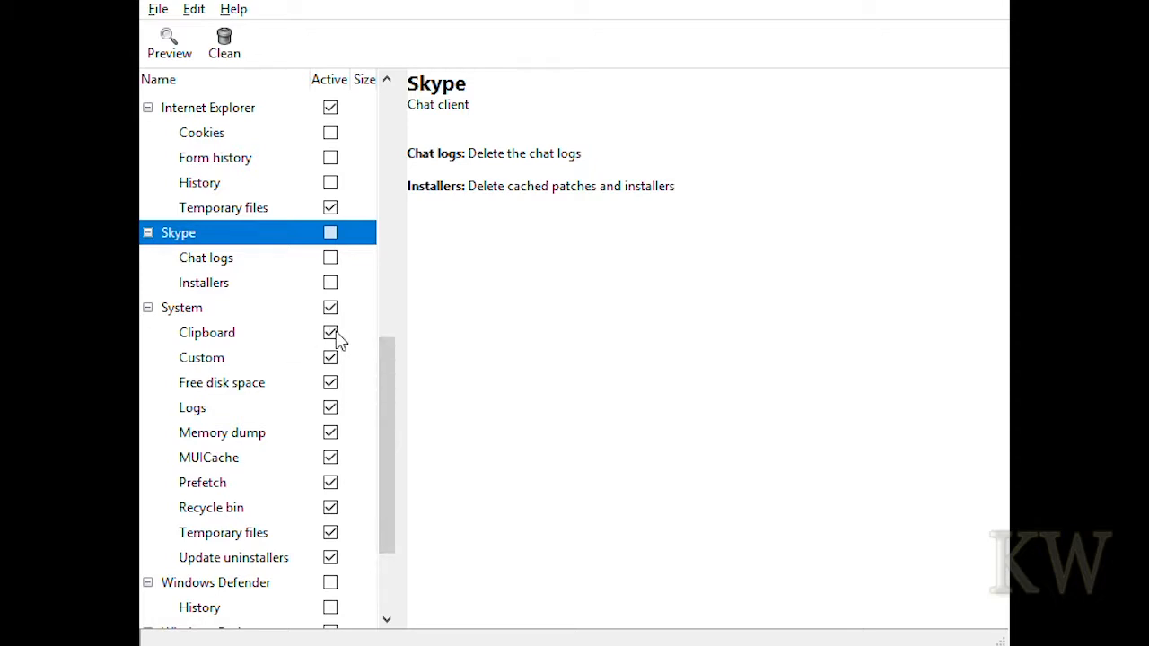
# Untick System's Free disk space wiping and read its description
pyautogui.click(223, 383)
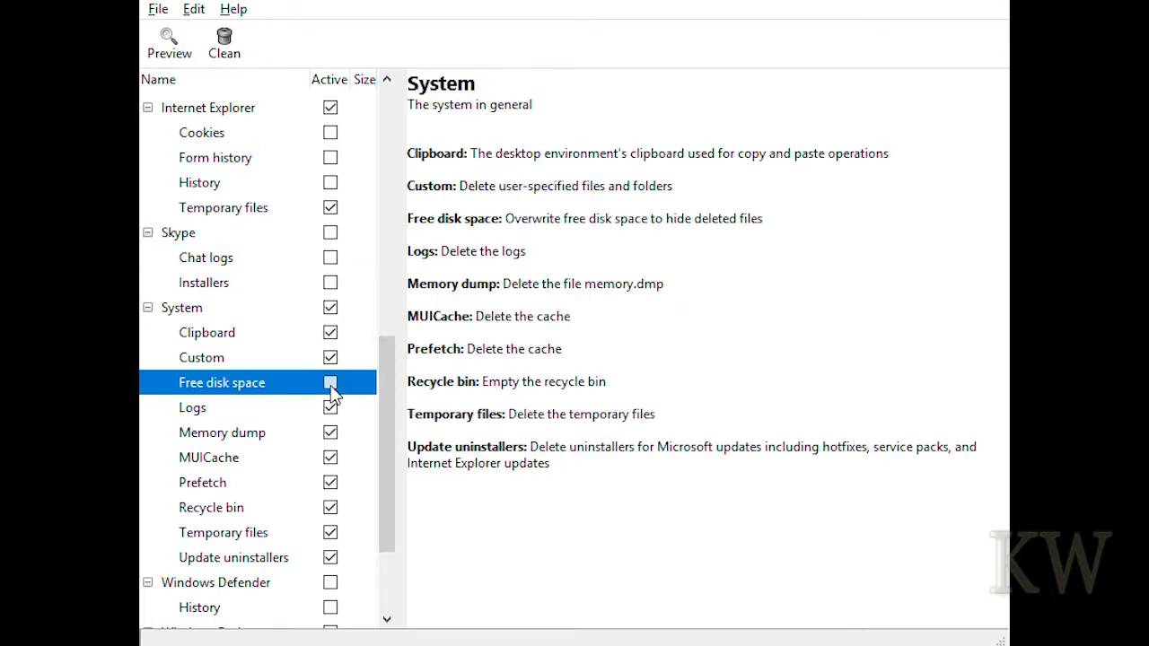
pyautogui.click(330, 383)
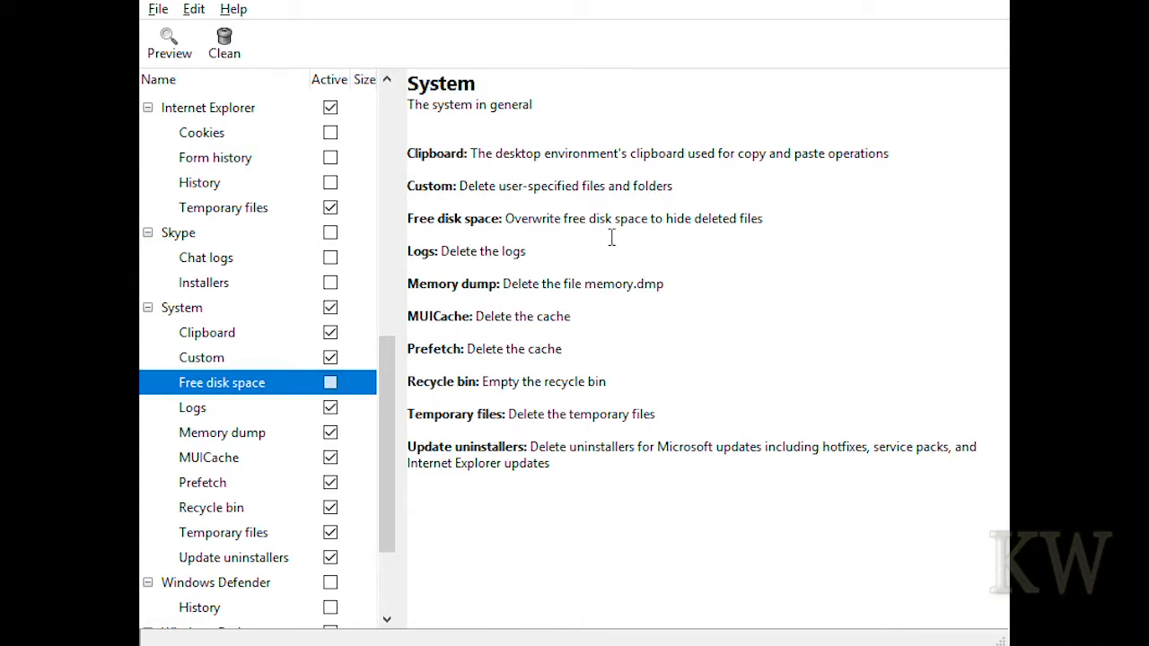
pyautogui.moveTo(542, 252)
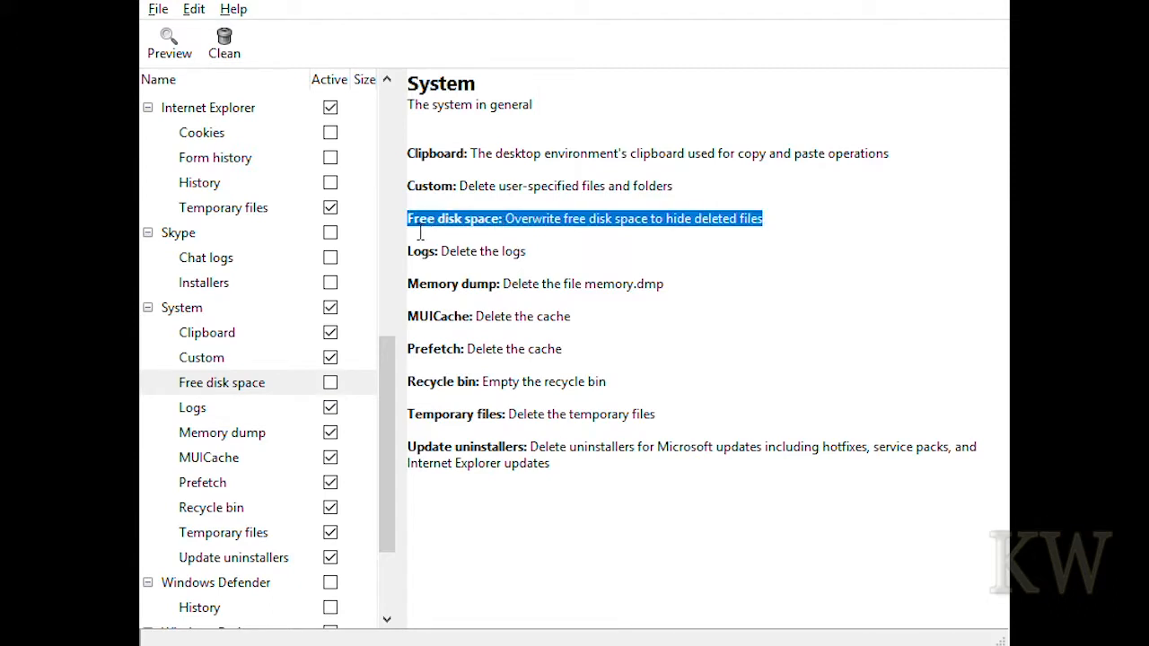
pyautogui.moveTo(476, 226)
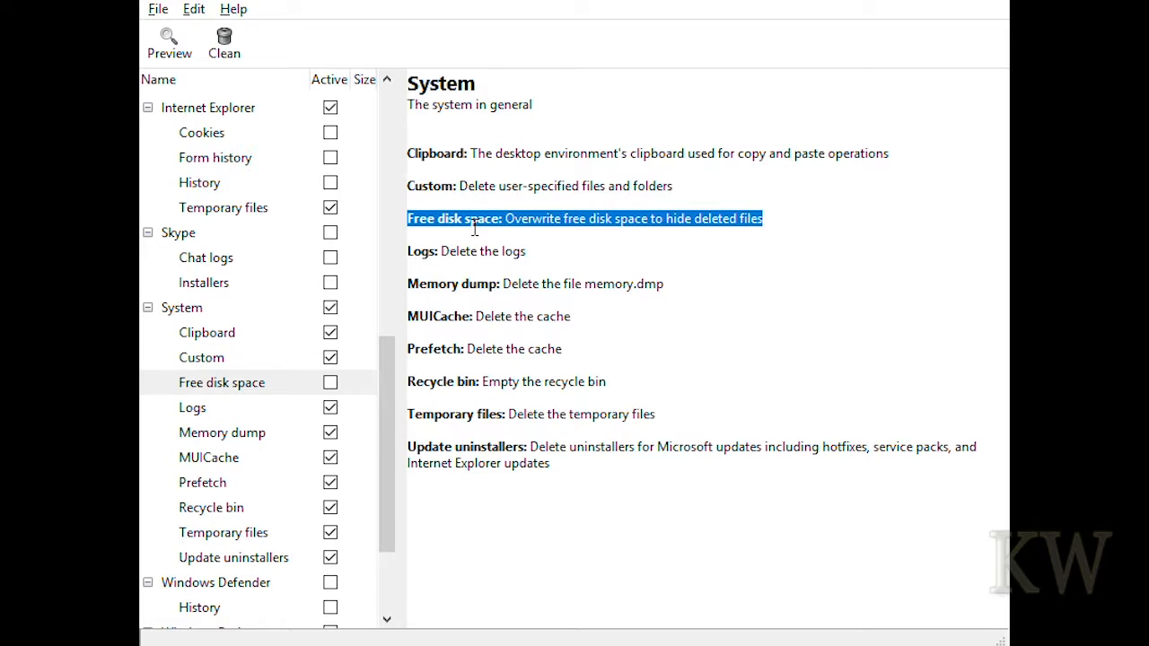
pyautogui.moveTo(603, 232)
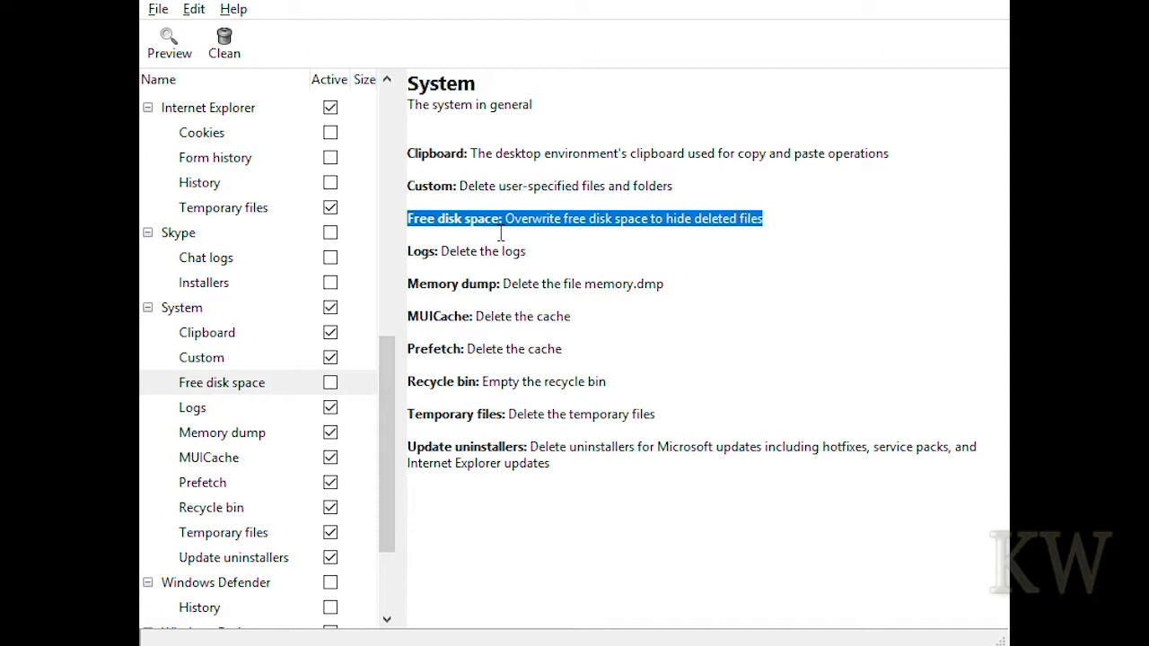
# Tick Windows Defender's History for cleaning
pyautogui.scroll(-3)
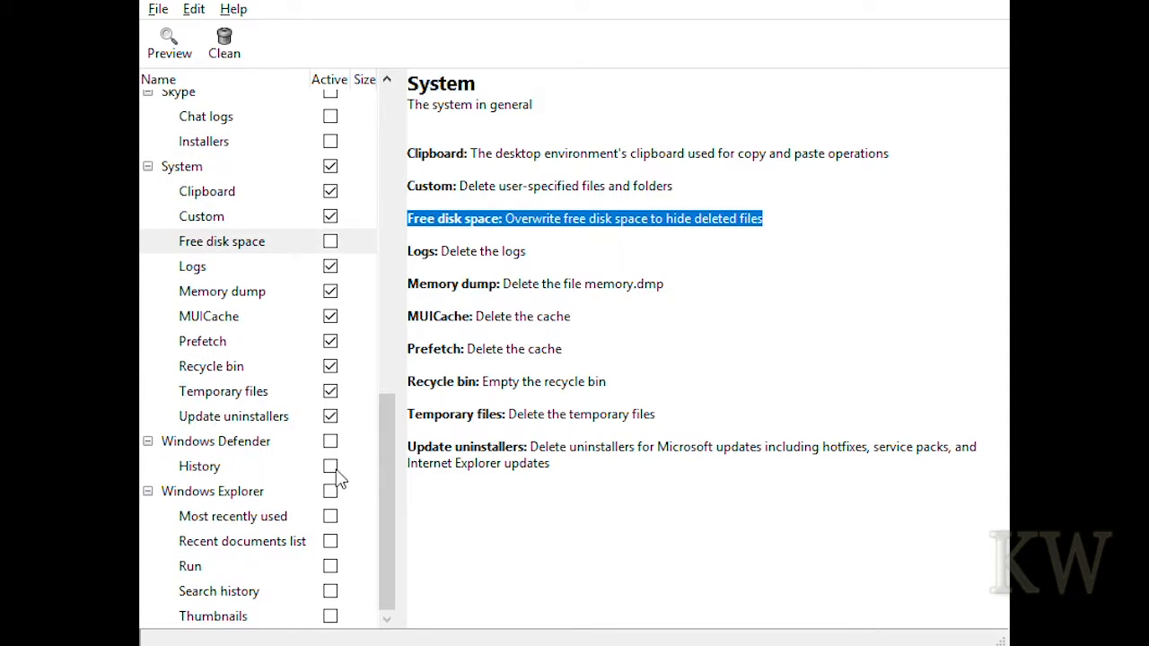
pyautogui.click(199, 466)
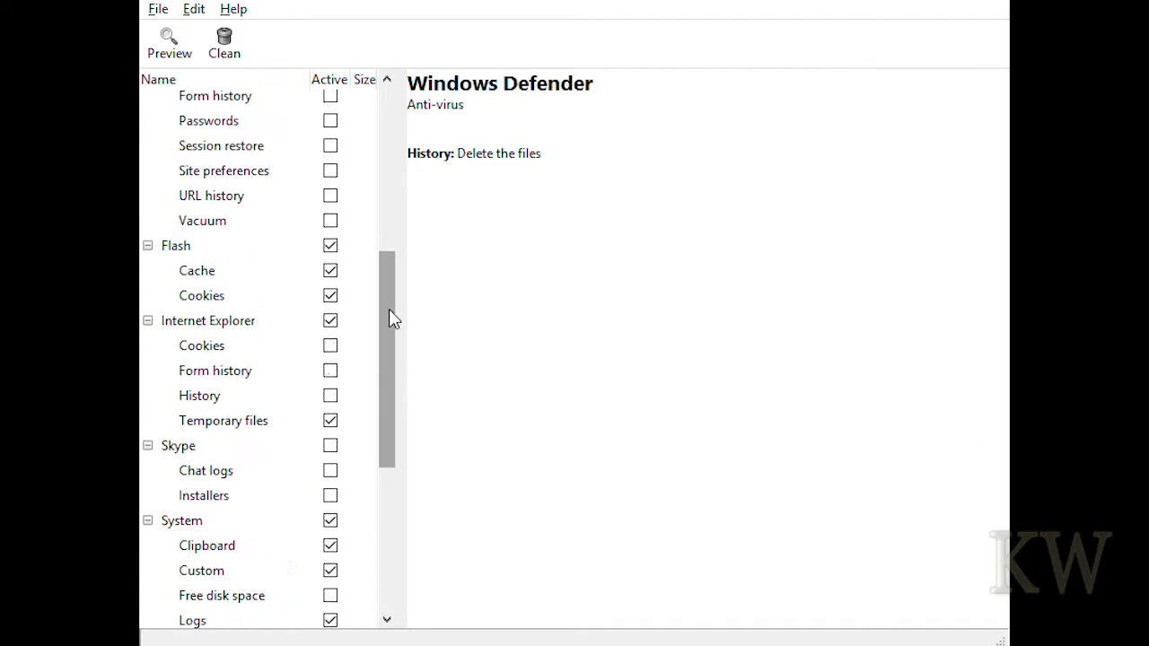
pyautogui.scroll(-3)
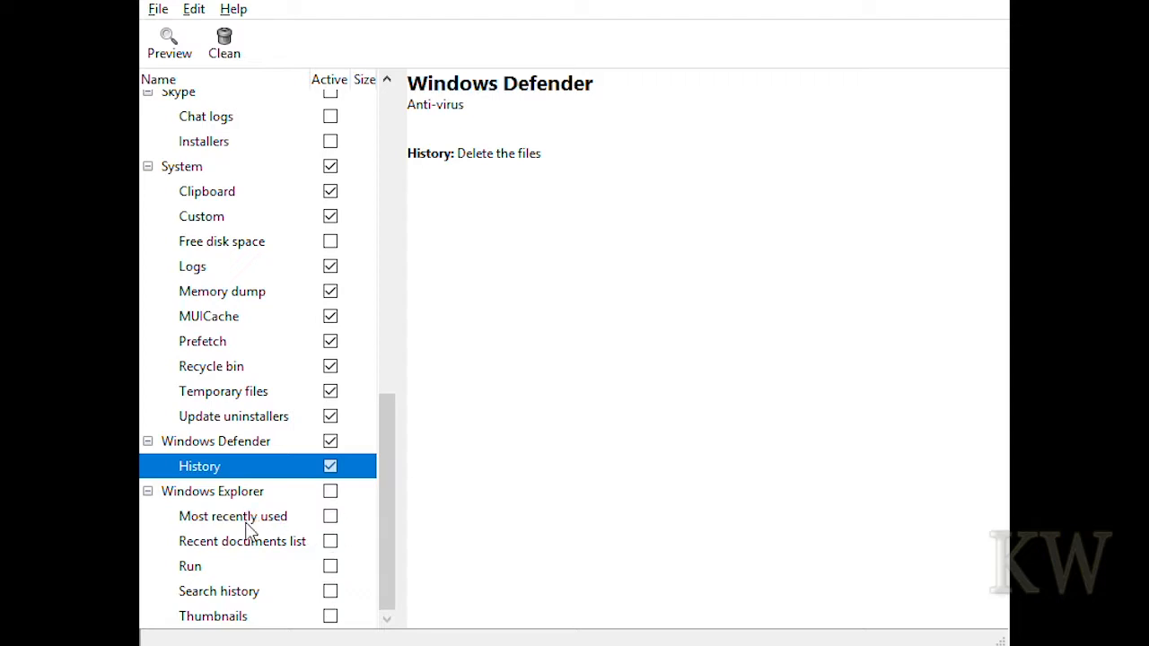
pyautogui.moveTo(250, 622)
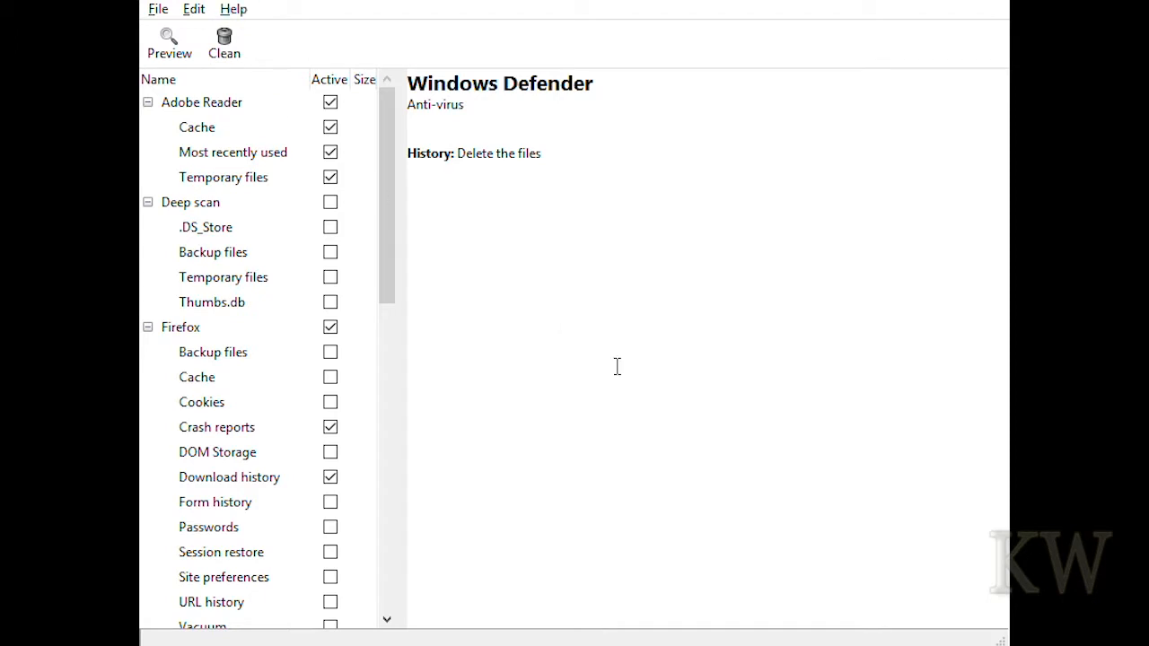
pyautogui.moveTo(578, 393)
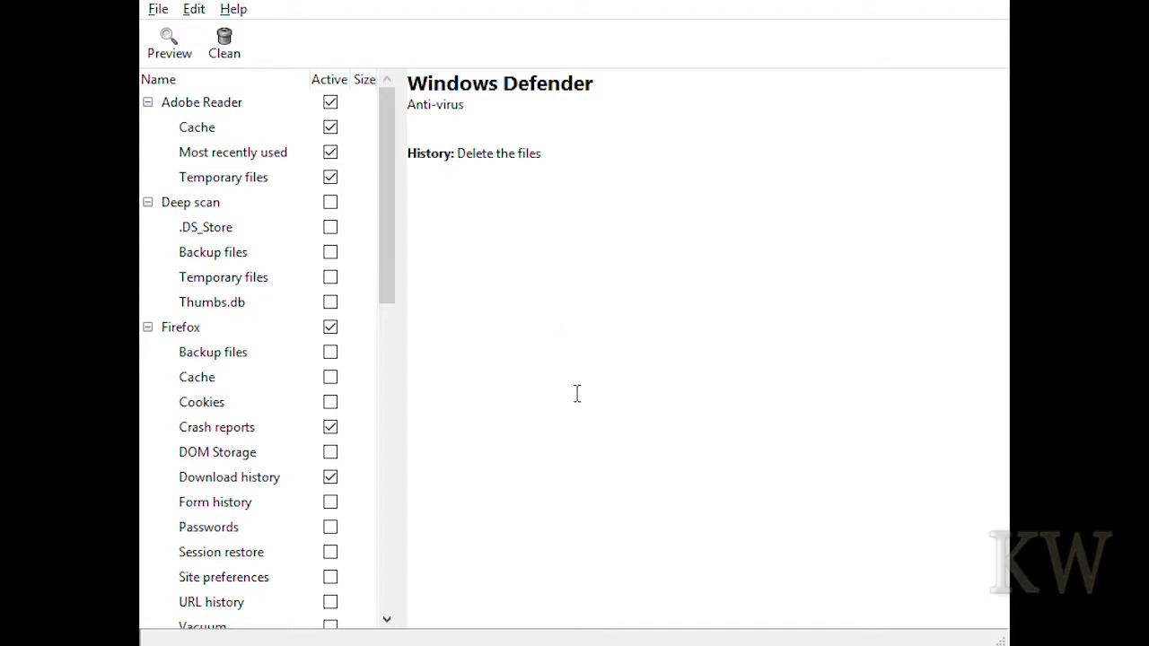
pyautogui.moveTo(636, 444)
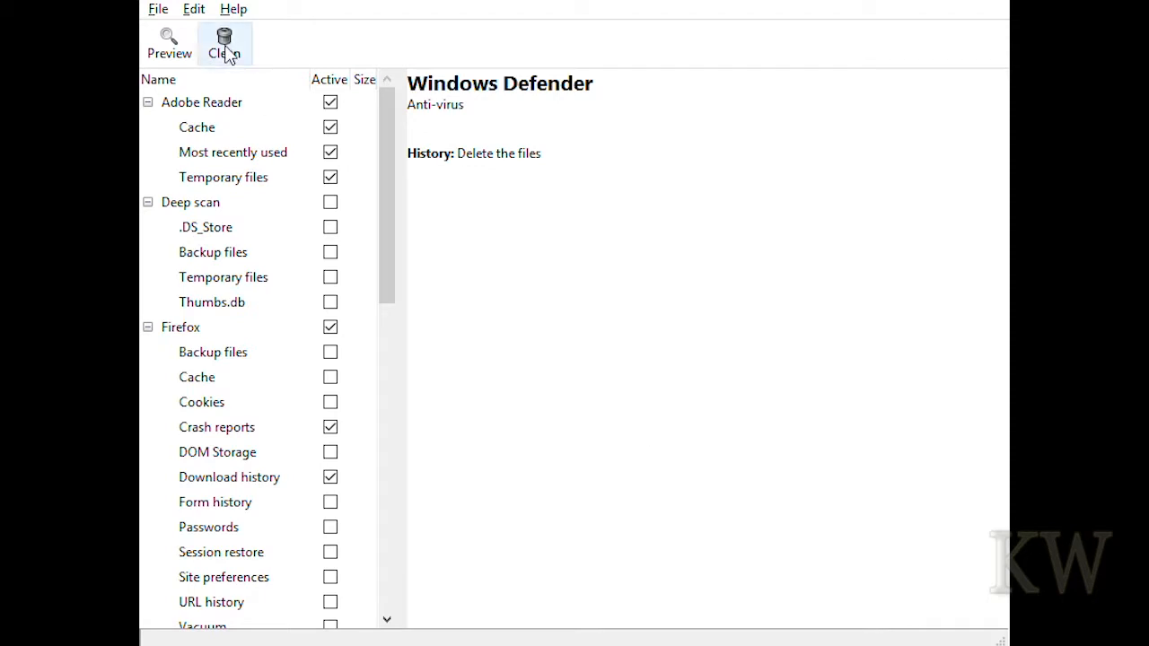
pyautogui.moveTo(513, 336)
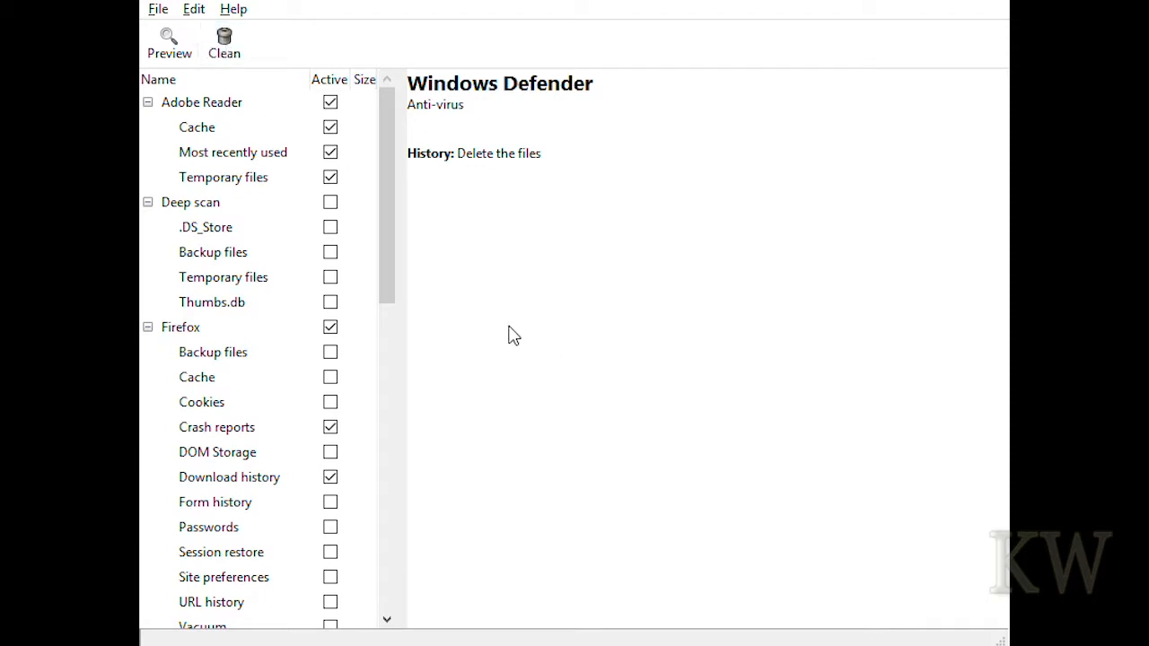
pyautogui.moveTo(680, 409)
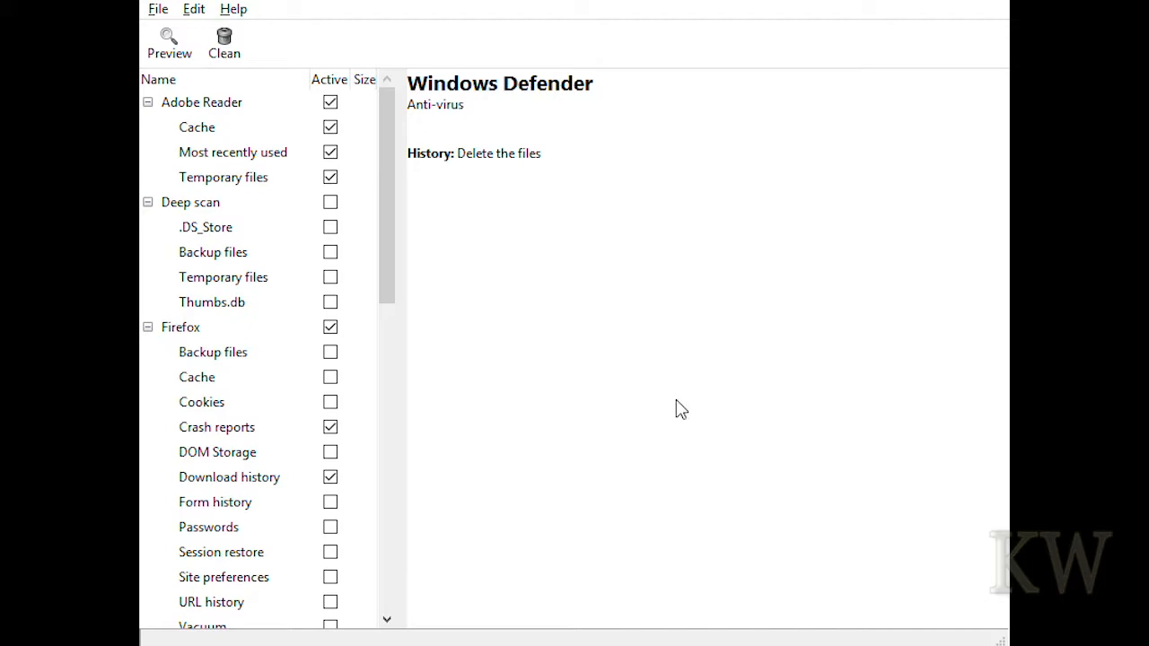
# Confirm deletion to run the clean of all checked items
pyautogui.click(222, 43)
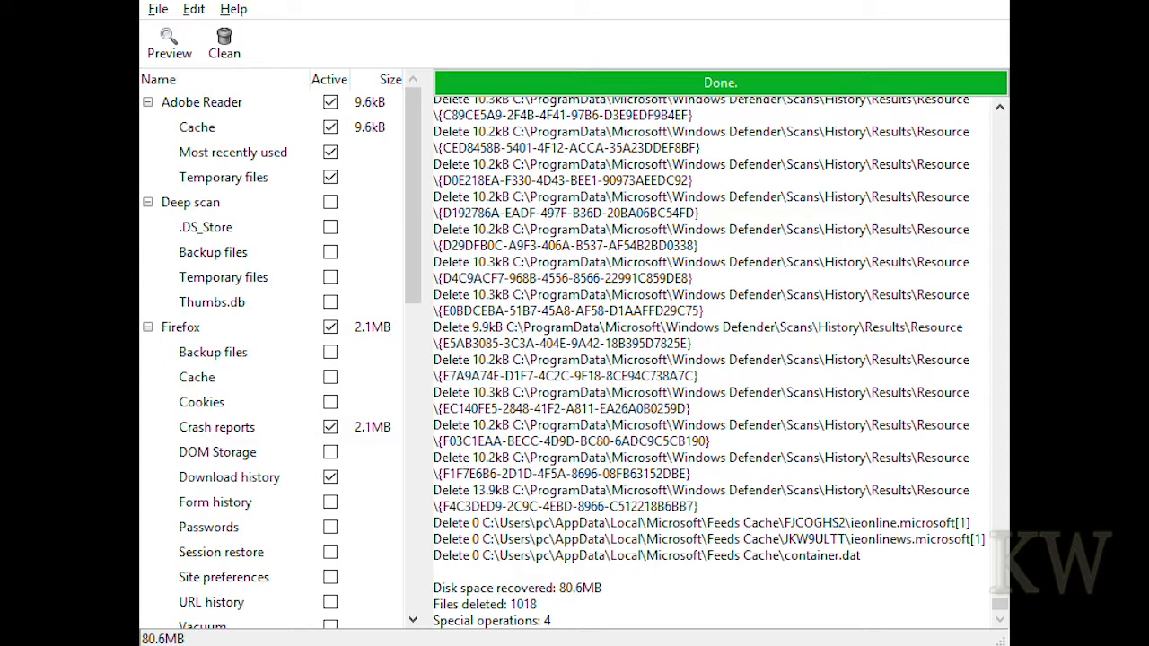
pyautogui.moveTo(399, 143)
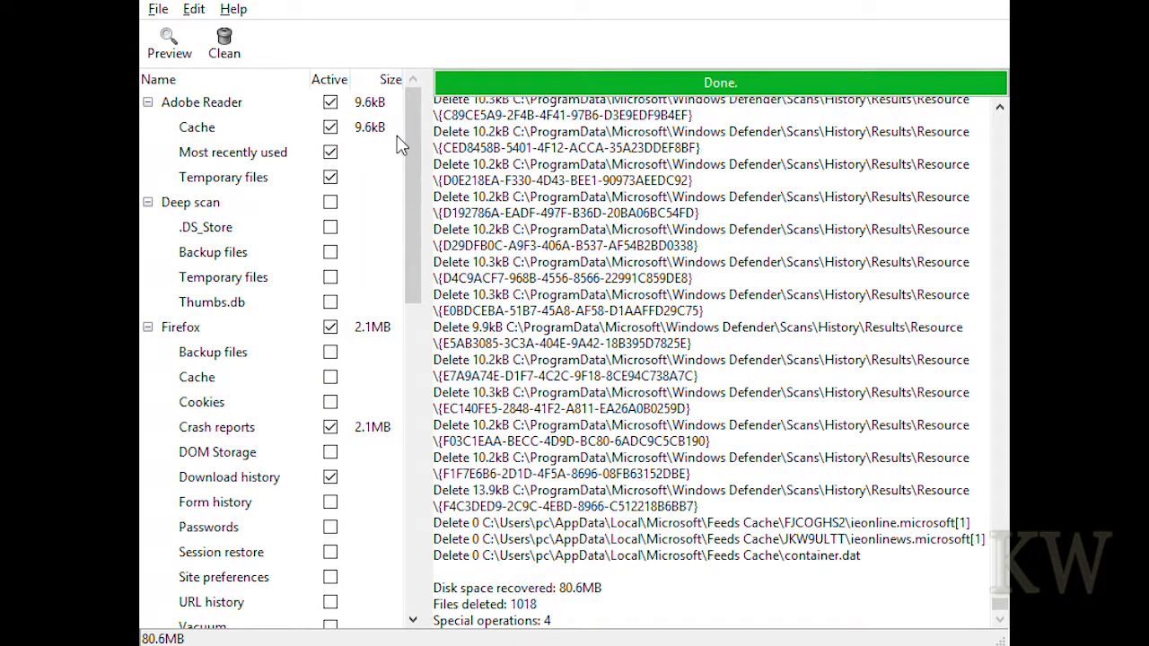
pyautogui.moveTo(298, 298)
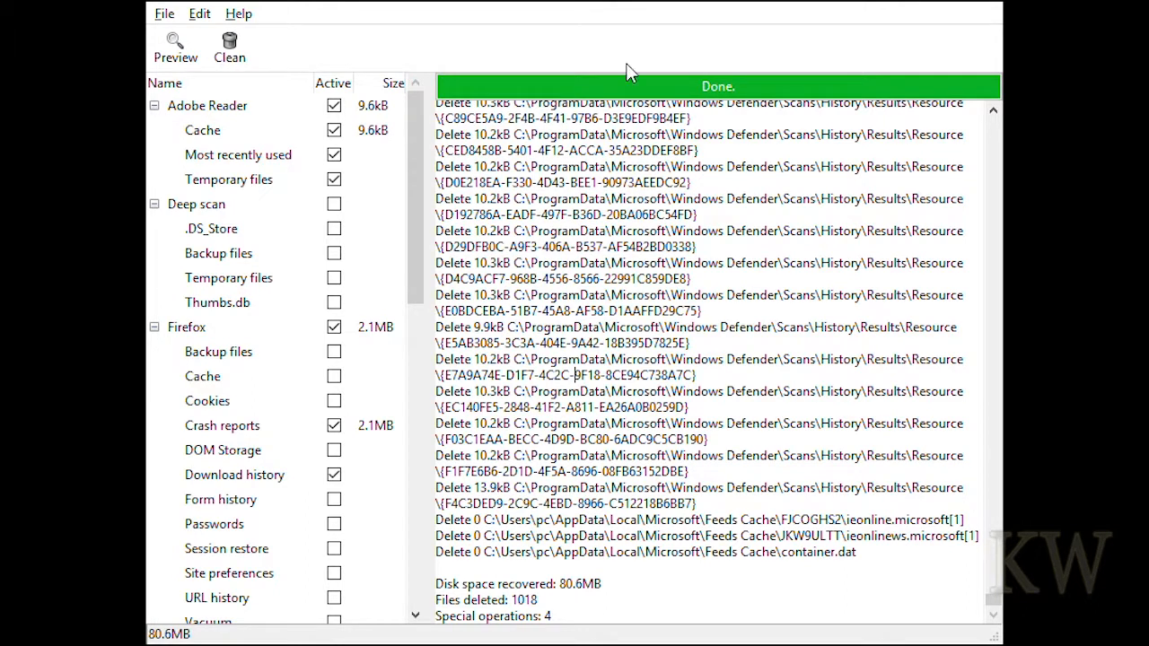
pyautogui.moveTo(973, 545)
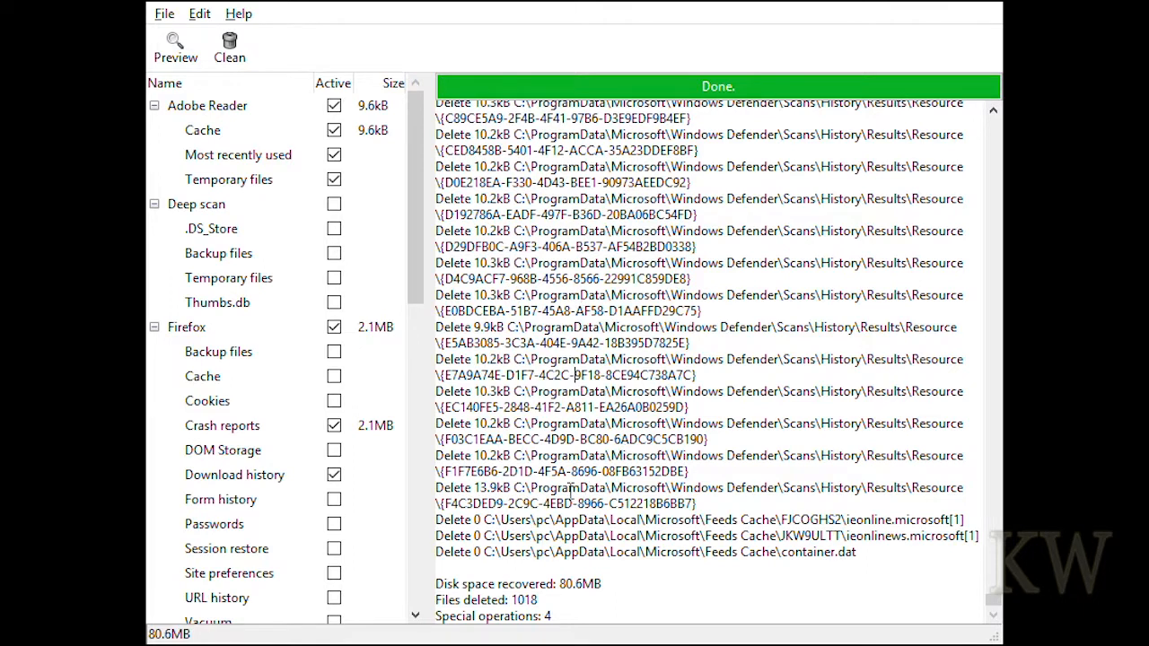
pyautogui.moveTo(434, 584); pyautogui.dragTo(619, 600)
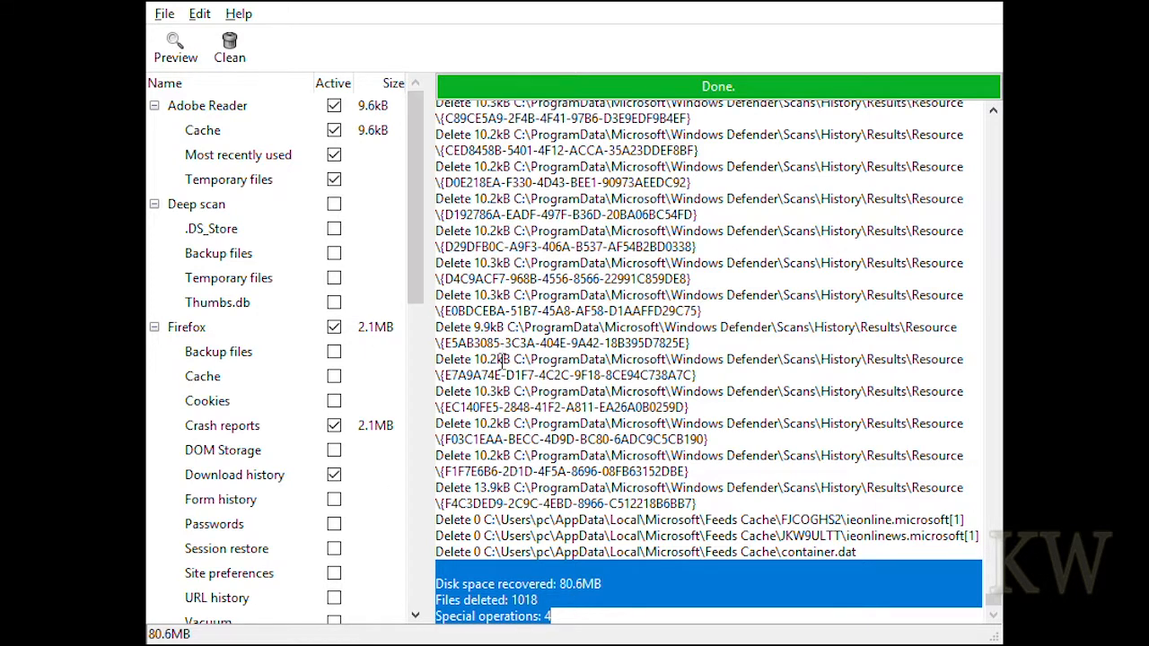
pyautogui.moveTo(994, 603)
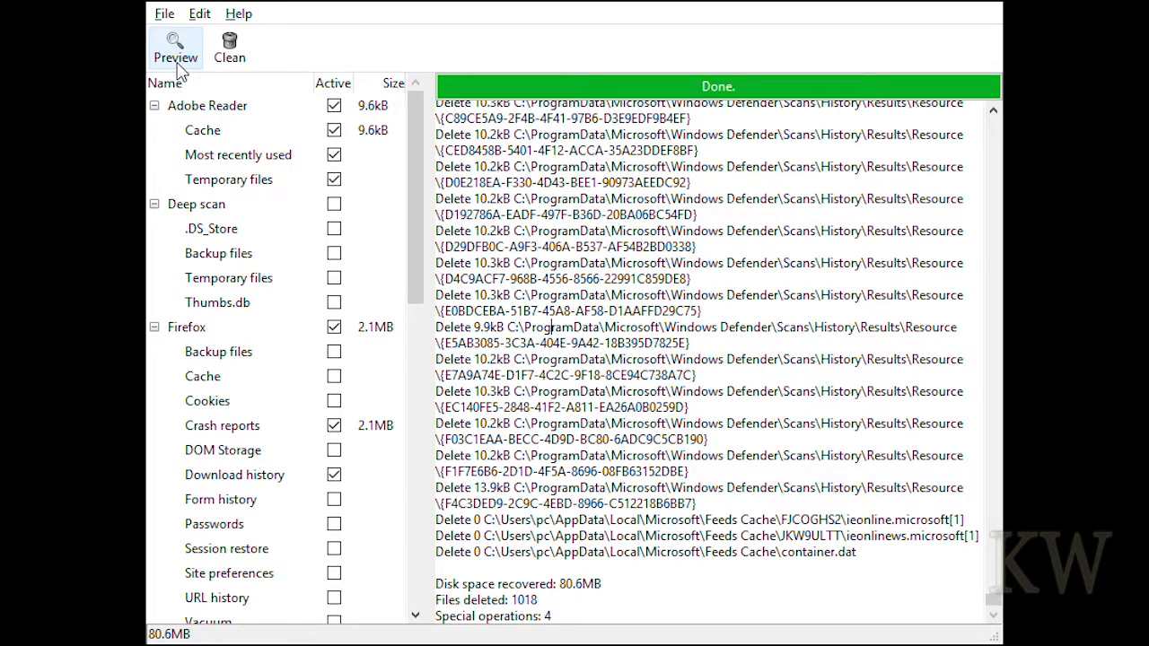
pyautogui.moveTo(610, 589)
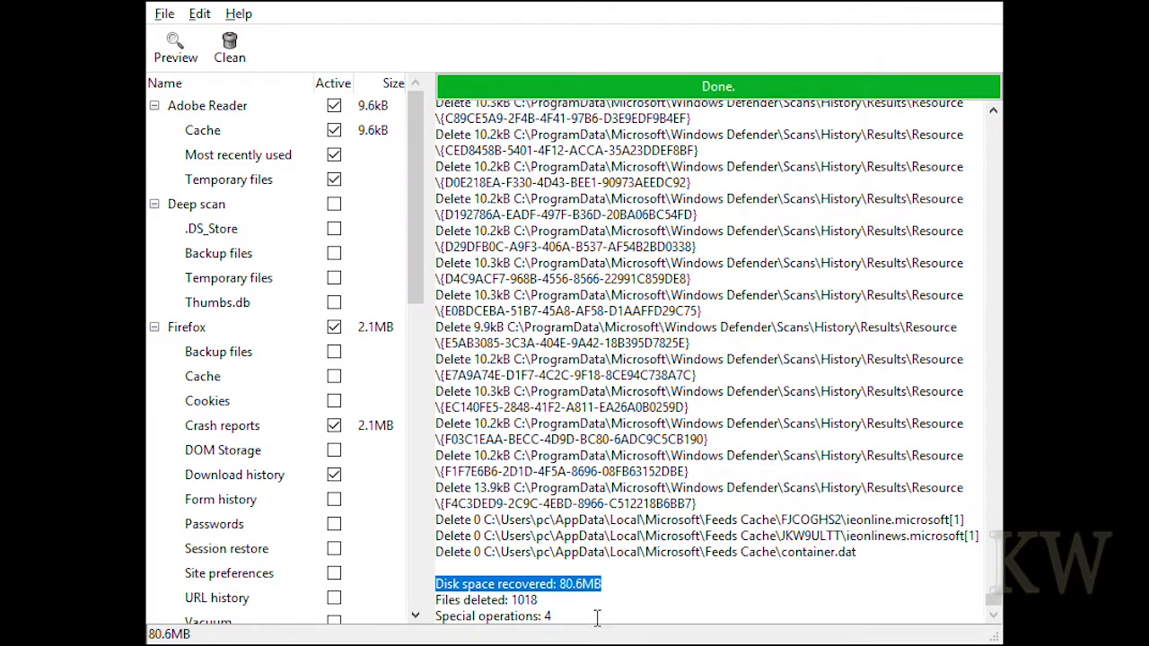
pyautogui.moveTo(620, 600)
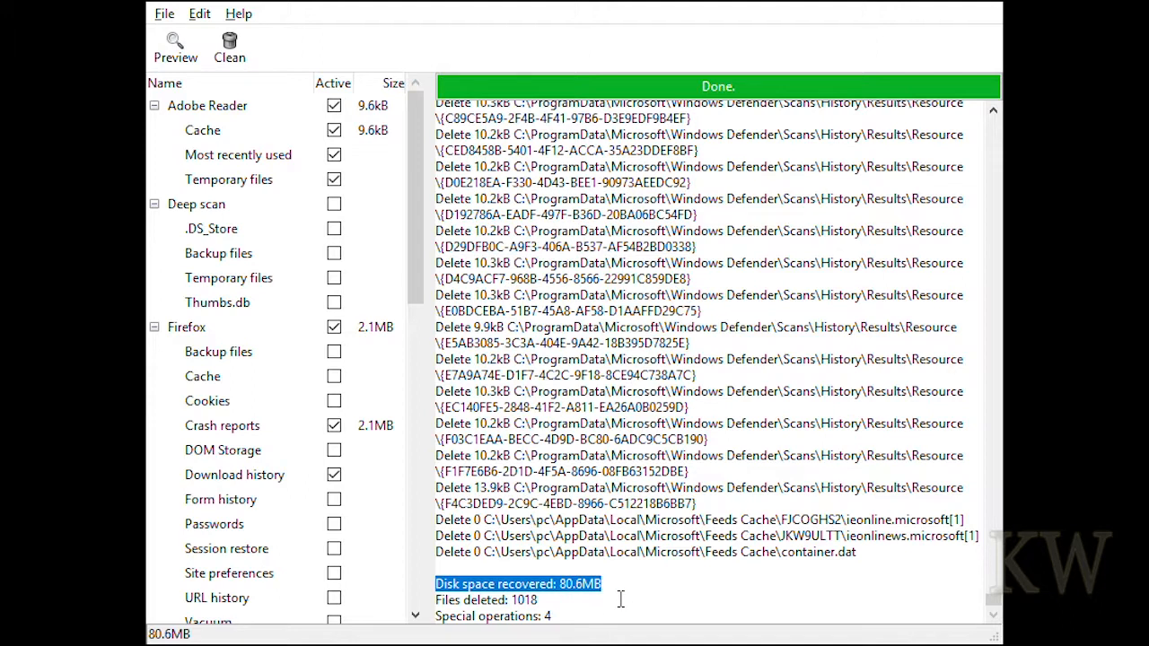
pyautogui.moveTo(568, 611)
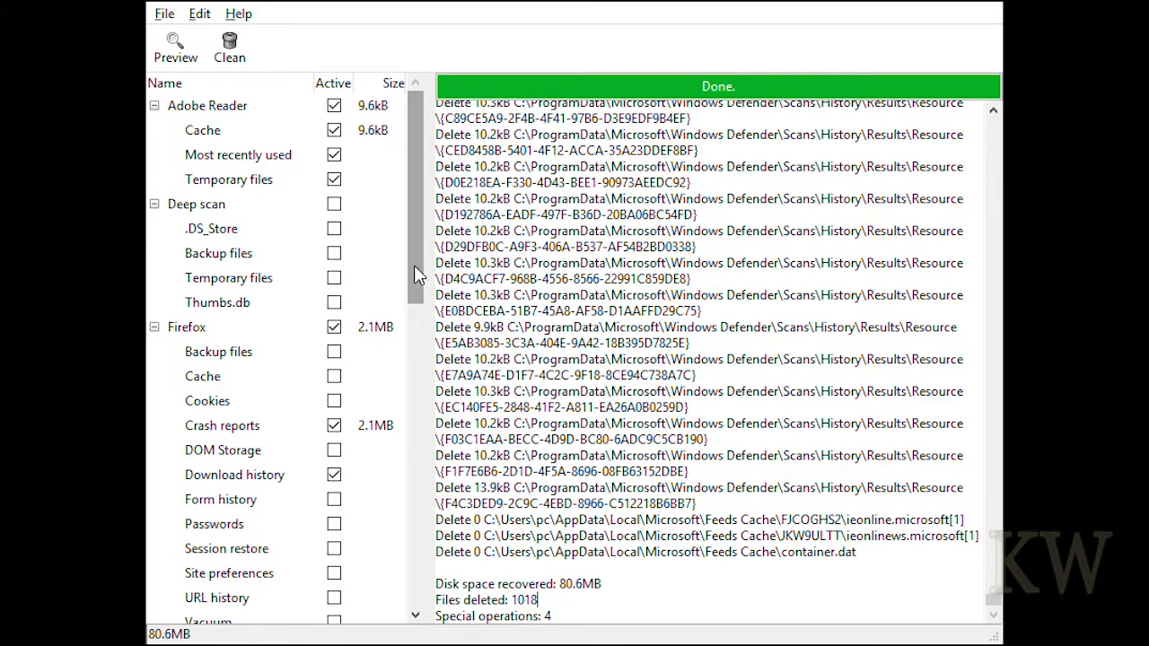
# View the Firefox, Flash and then System cleaner descriptions in place of the cleaning log
pyautogui.scroll(-3)
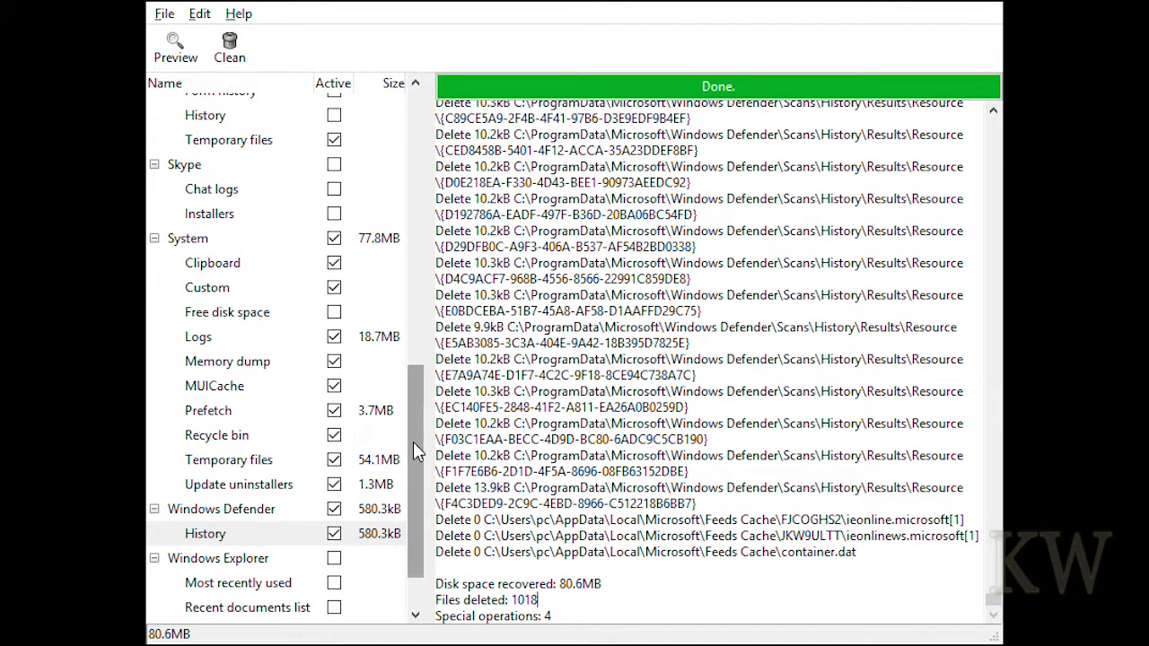
pyautogui.click(223, 170)
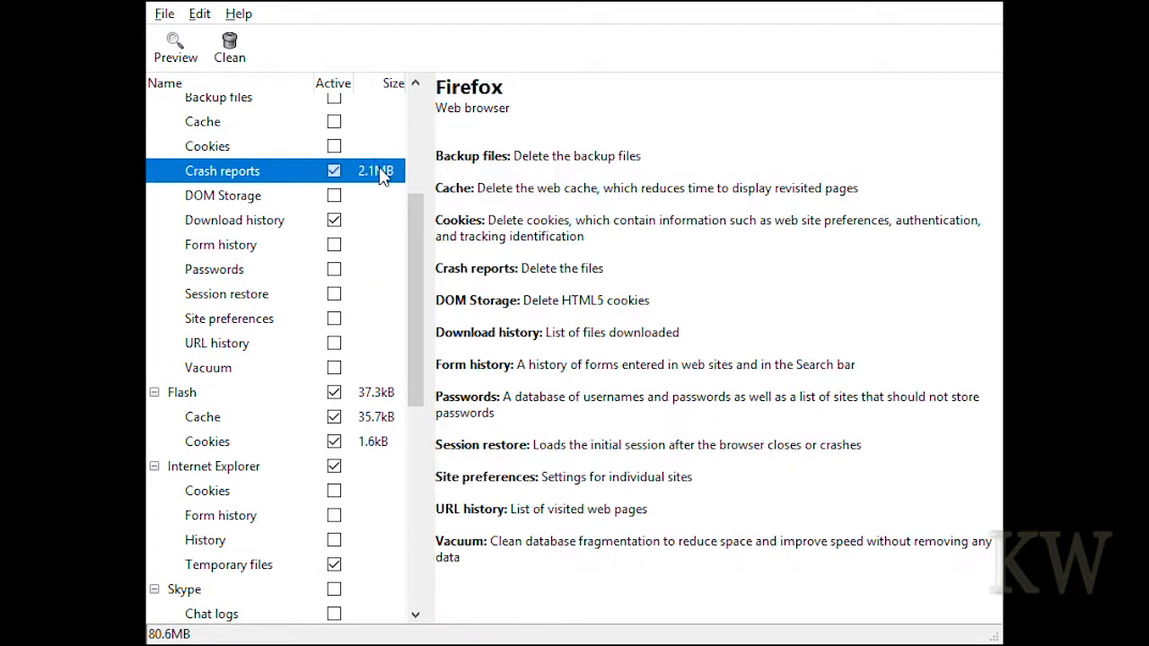
pyautogui.click(203, 416)
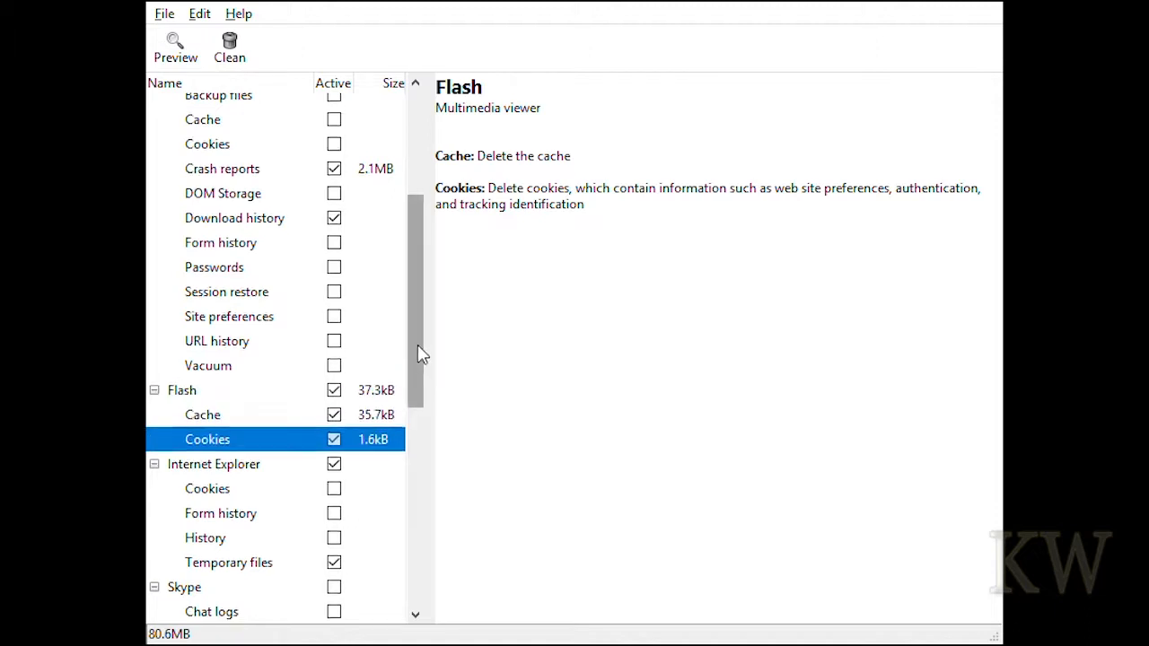
pyautogui.scroll(-3)
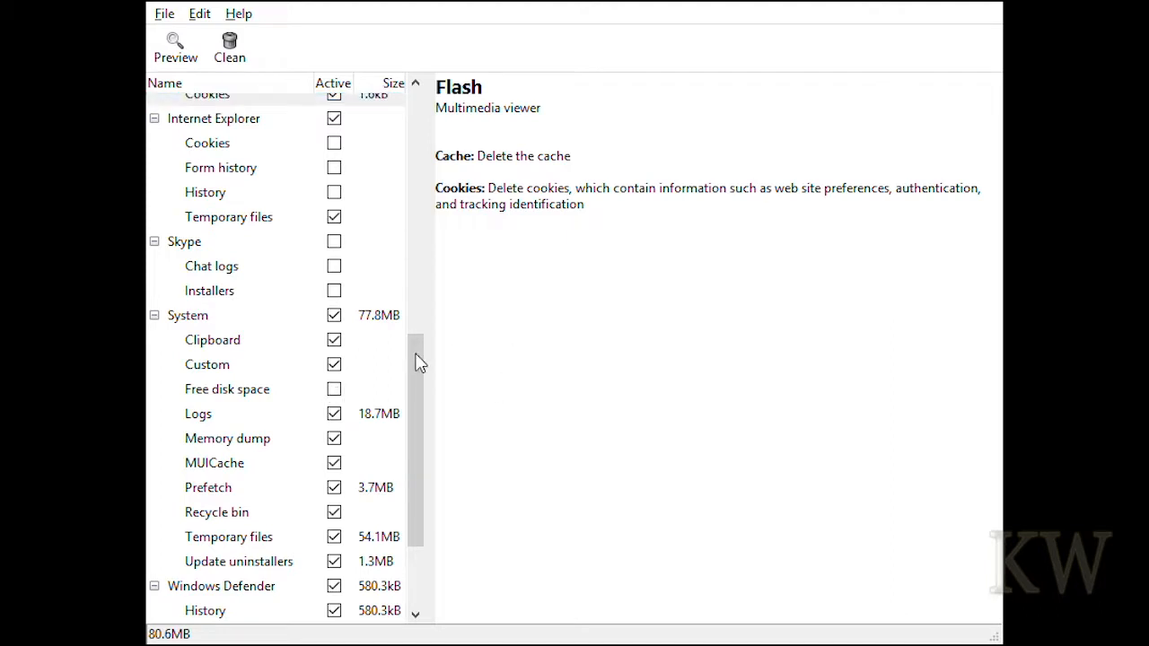
pyautogui.moveTo(629, 343)
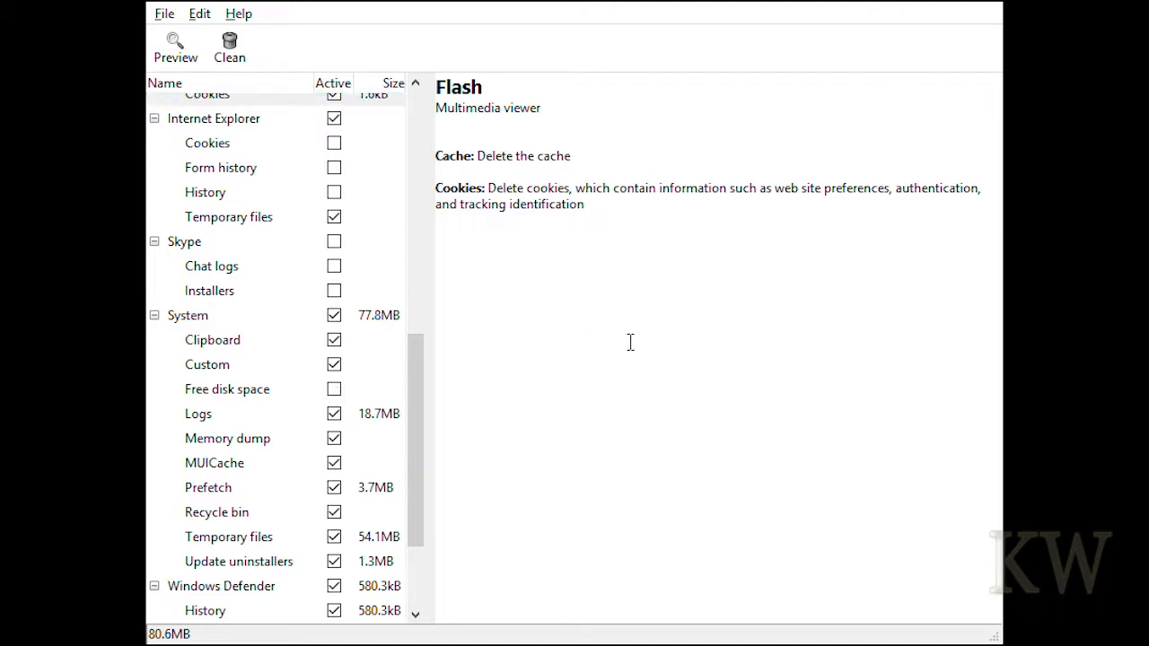
pyautogui.moveTo(628, 348)
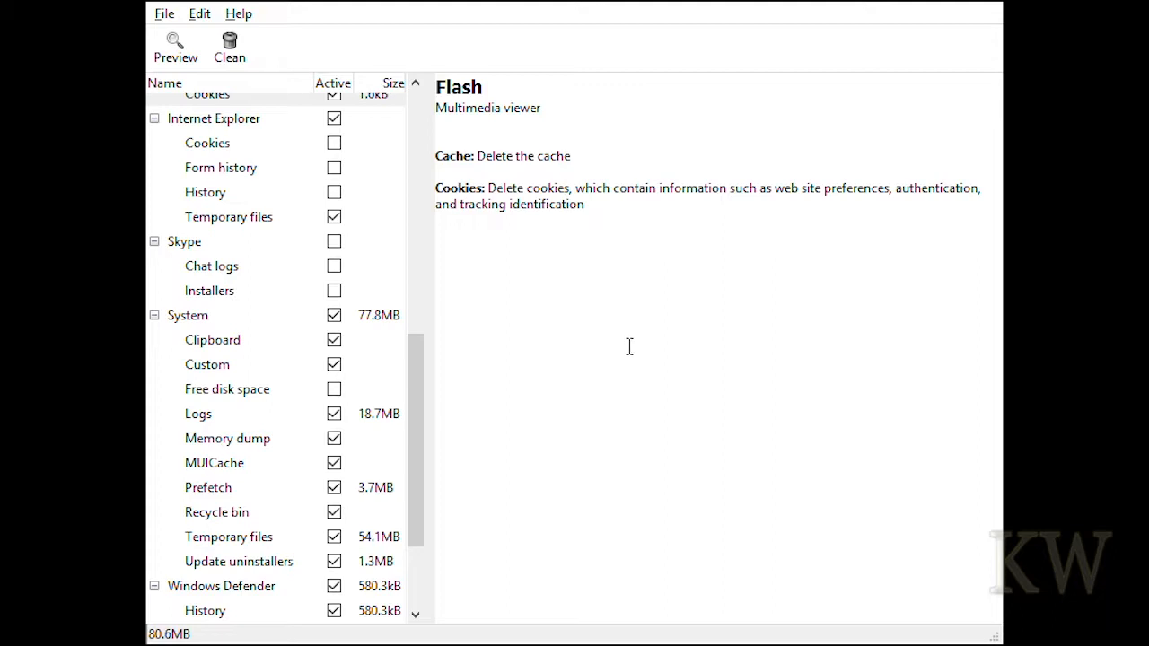
pyautogui.moveTo(660, 393)
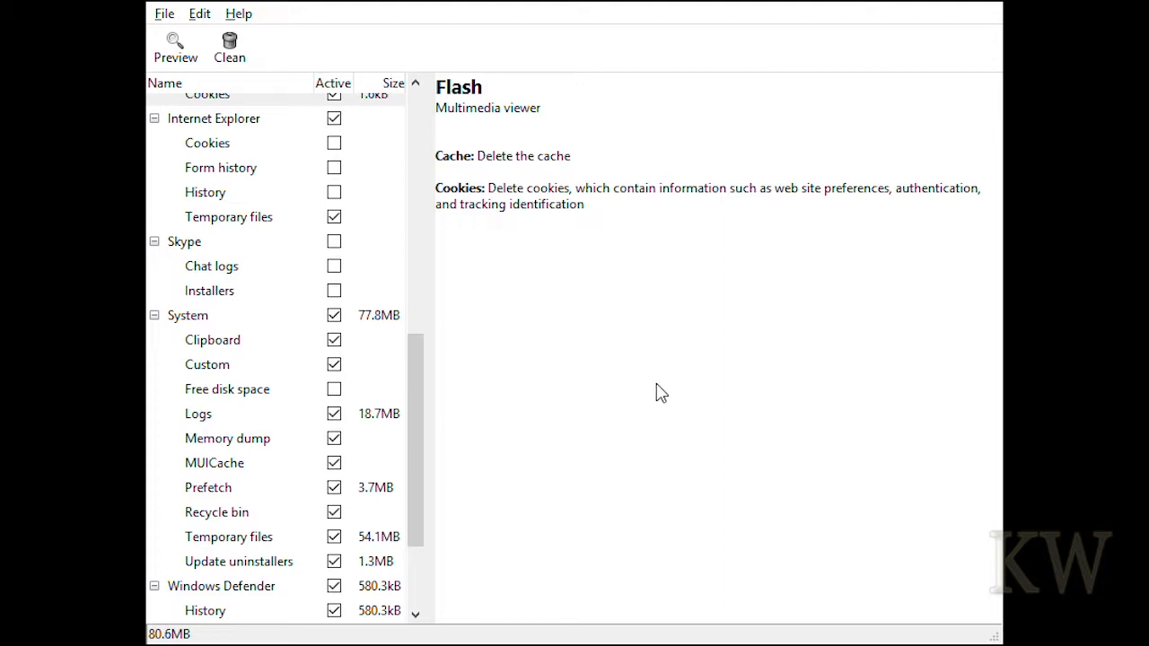
pyautogui.click(226, 388)
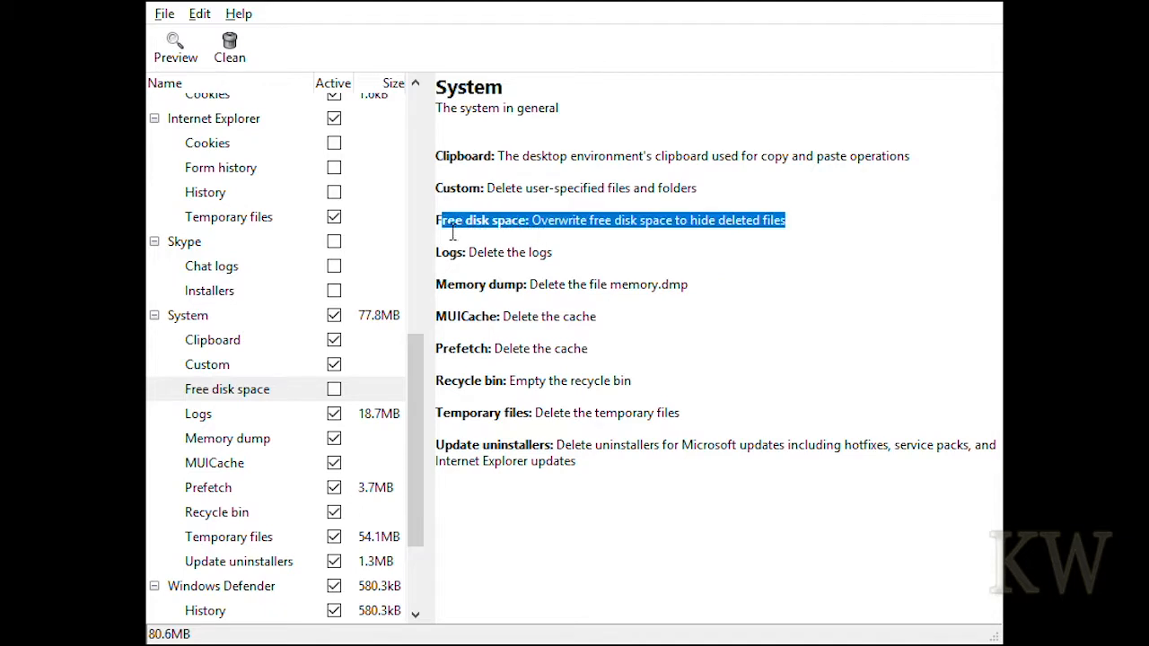
pyautogui.moveTo(574, 269)
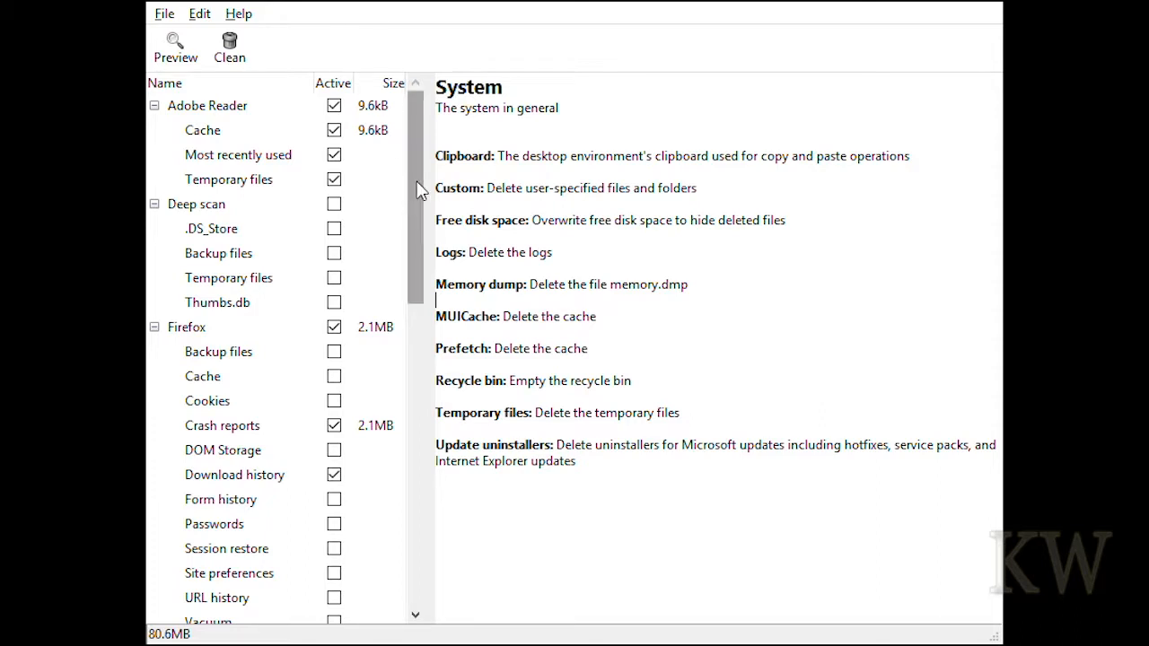
pyautogui.scroll(-3)
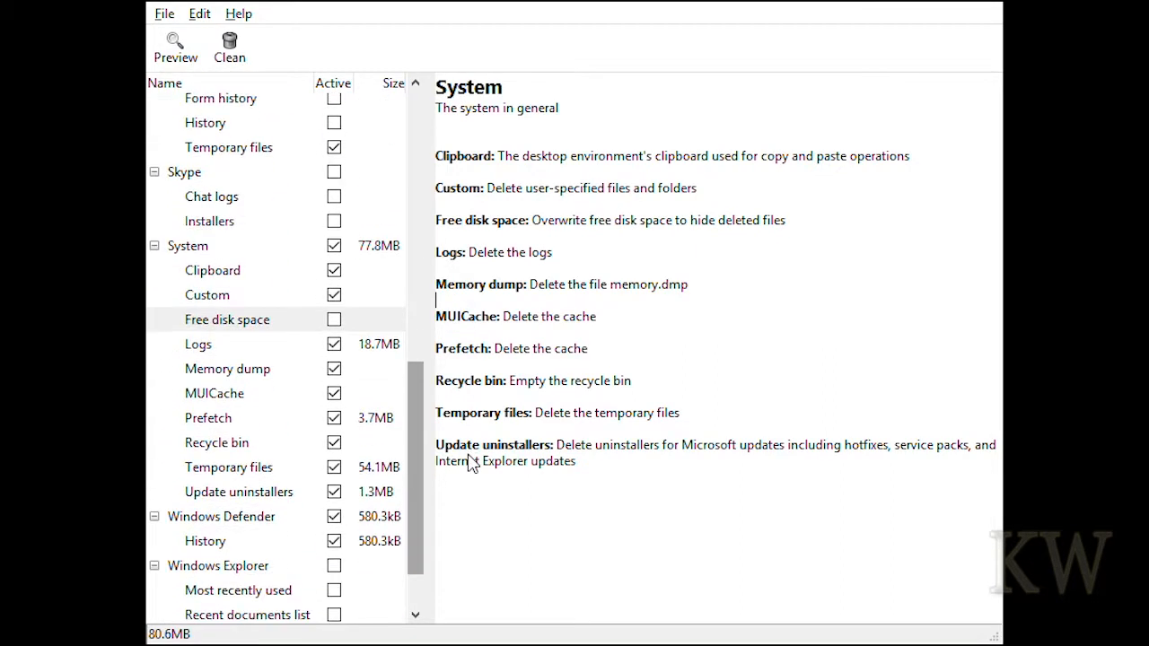
pyautogui.scroll(-3)
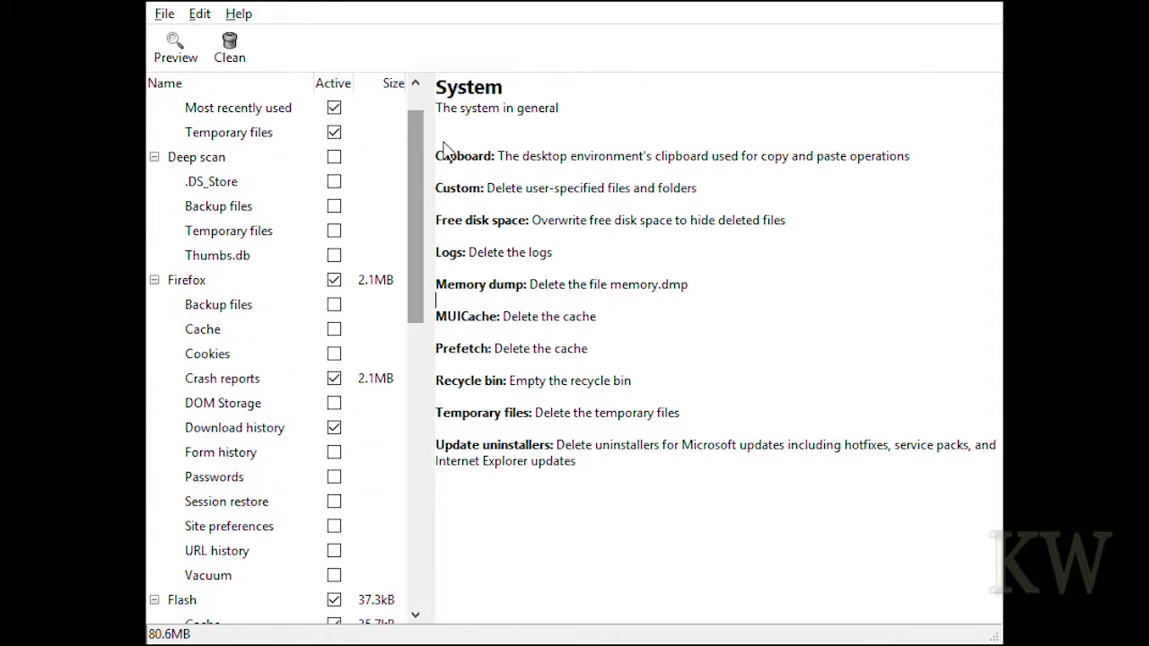
pyautogui.scroll(-3)
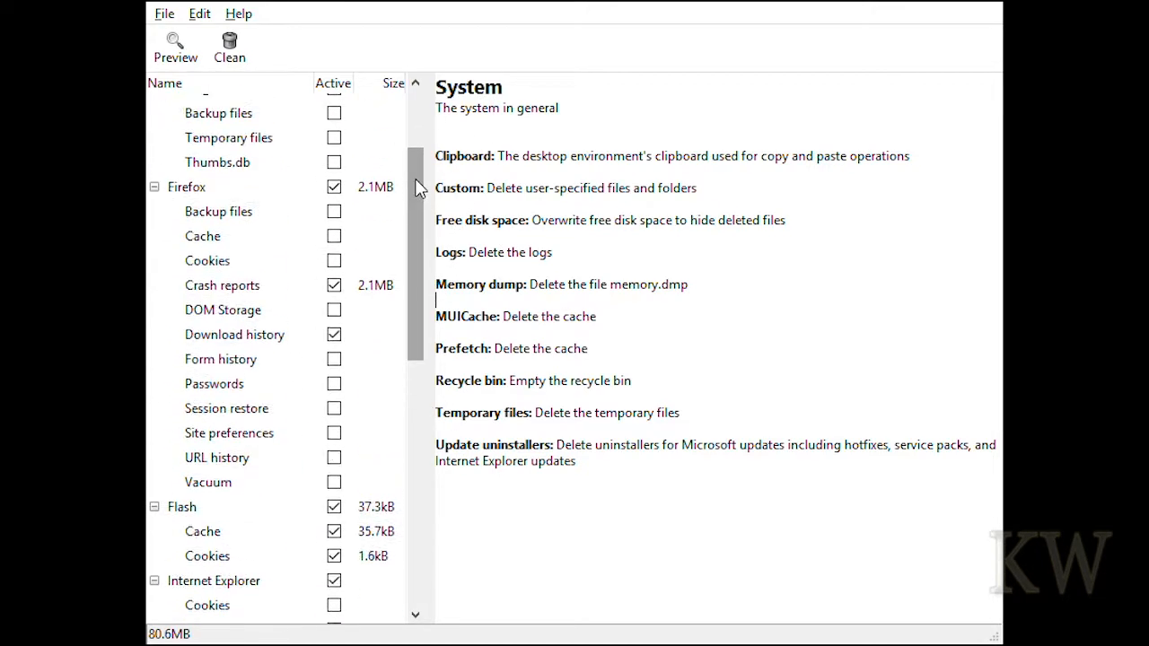
pyautogui.scroll(-3)
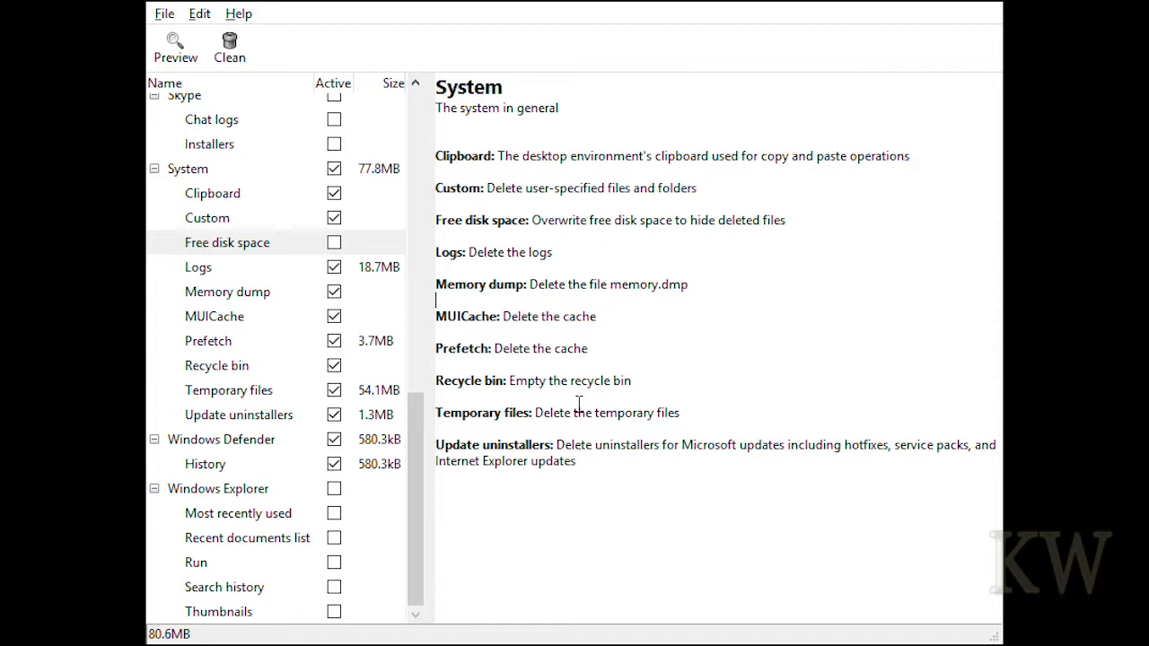
pyautogui.moveTo(222, 132)
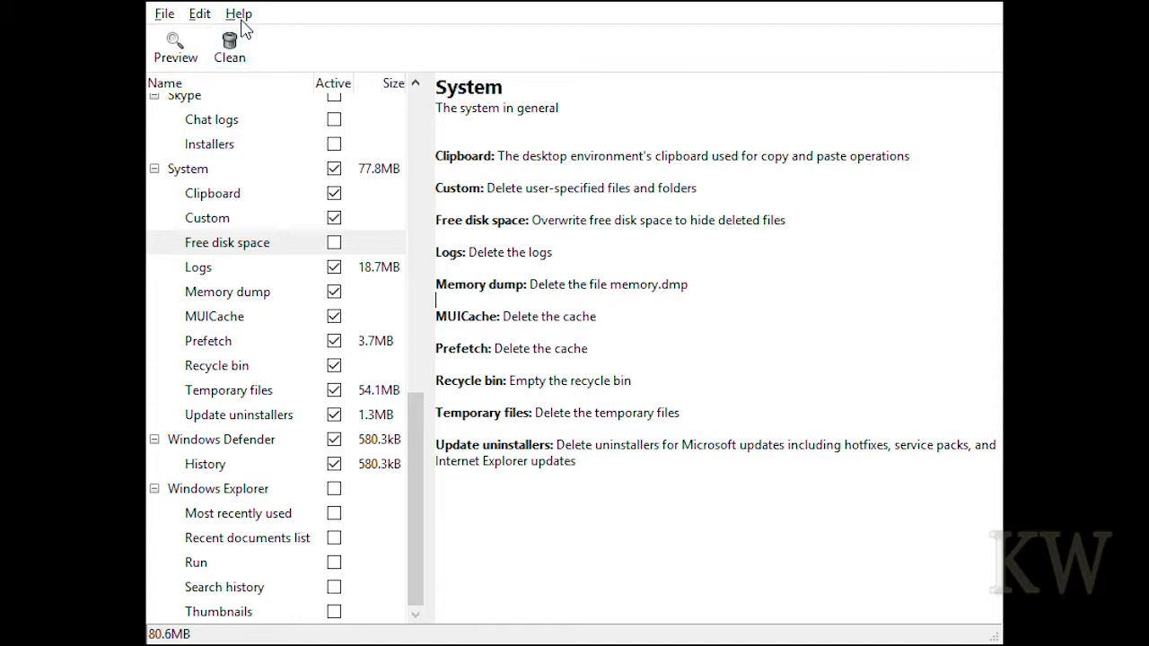
pyautogui.moveTo(350, 196)
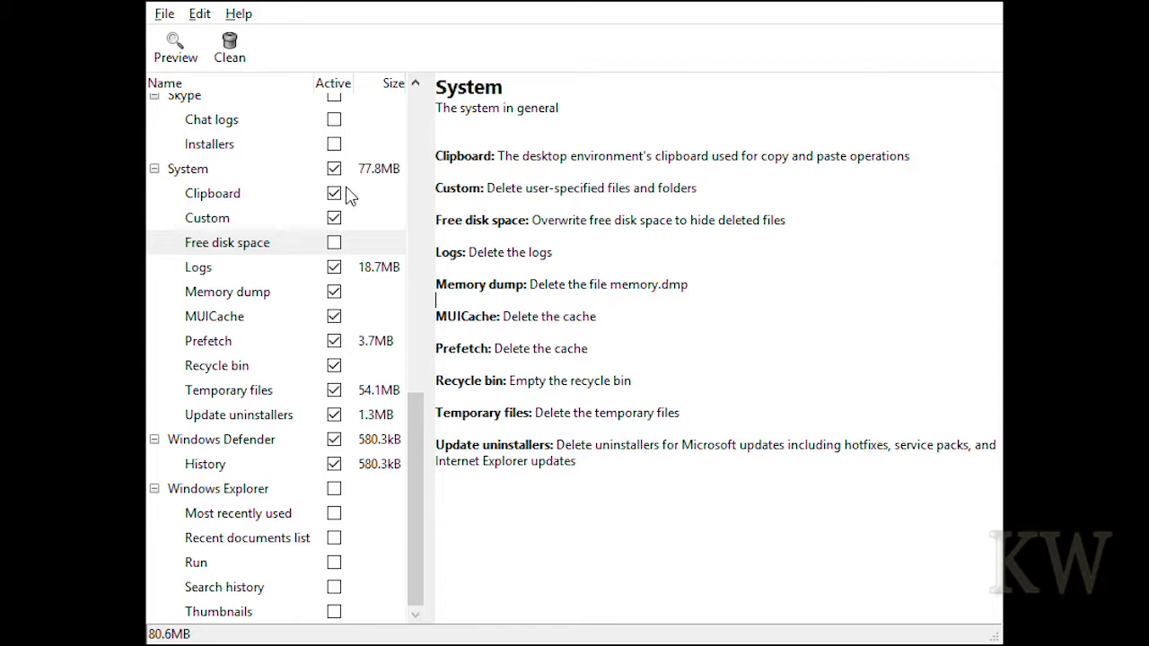
# Untick the whole System cleaner, checking Windows Defender History stays selected
pyautogui.click(333, 169)
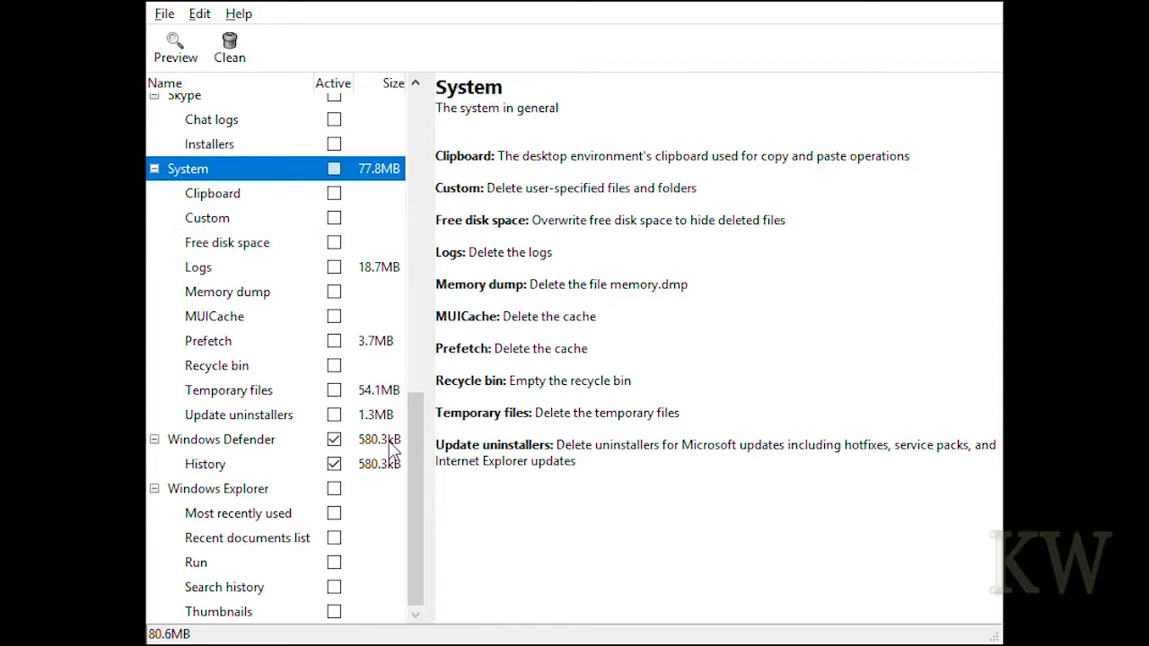
pyautogui.click(205, 463)
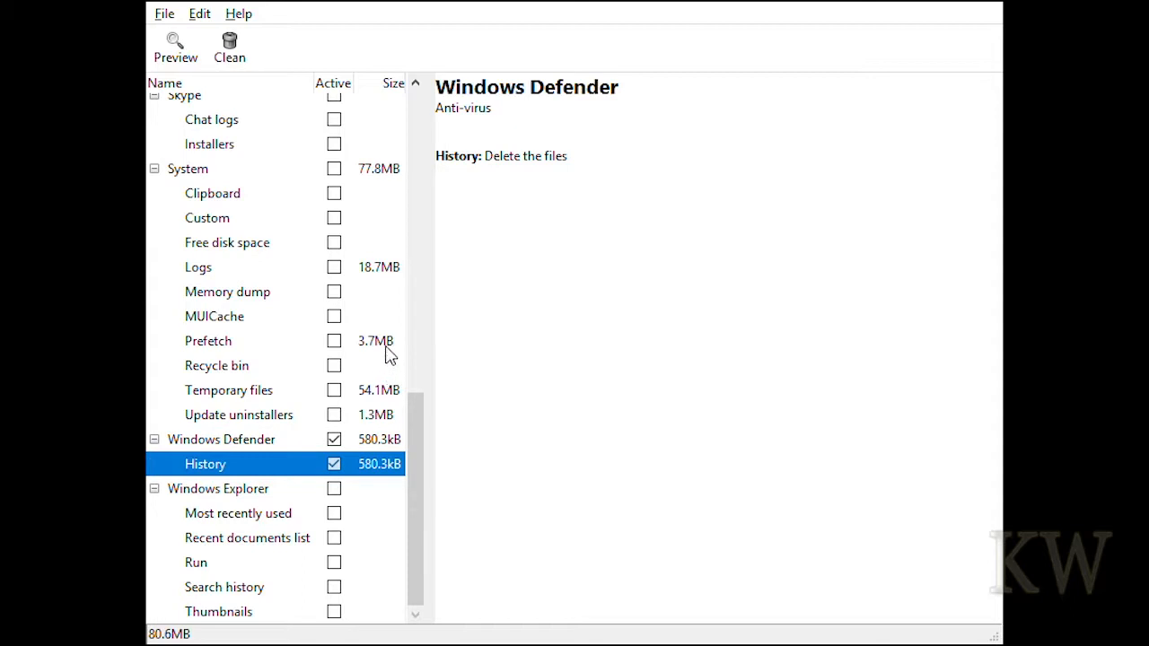
pyautogui.click(209, 341)
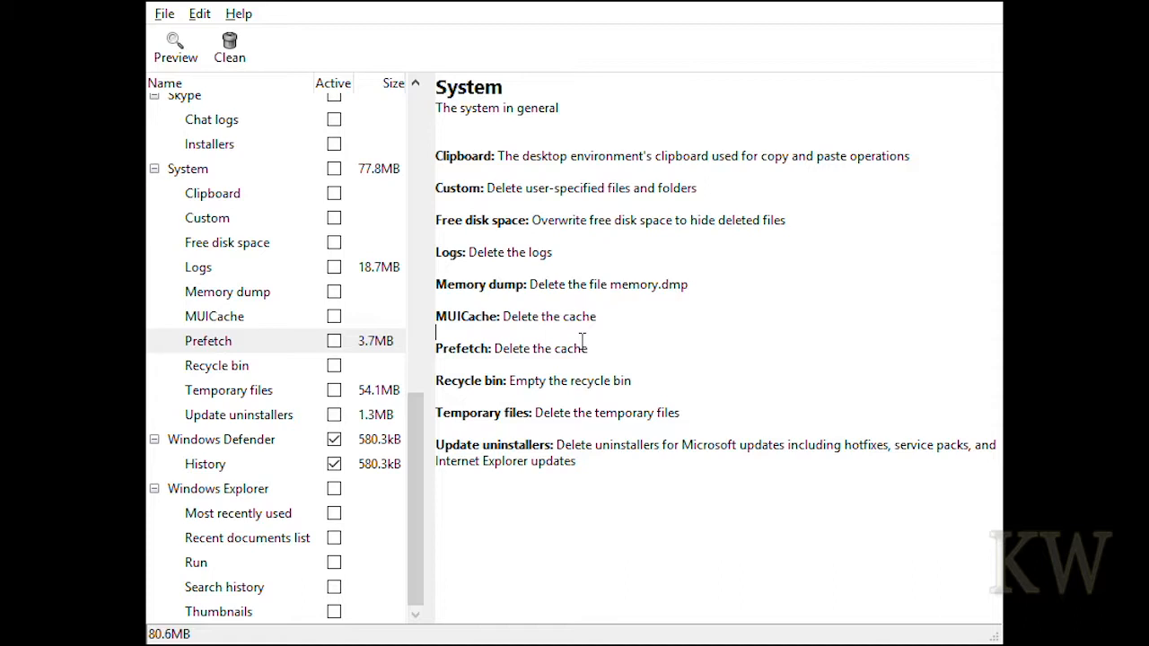
pyautogui.moveTo(600, 517)
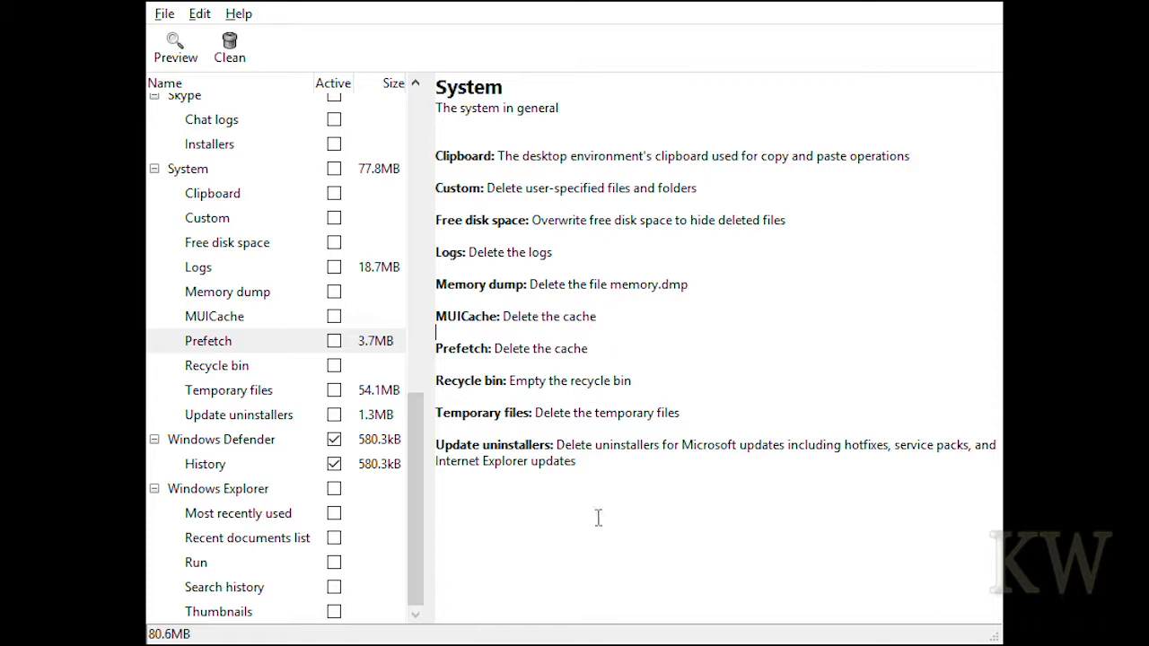